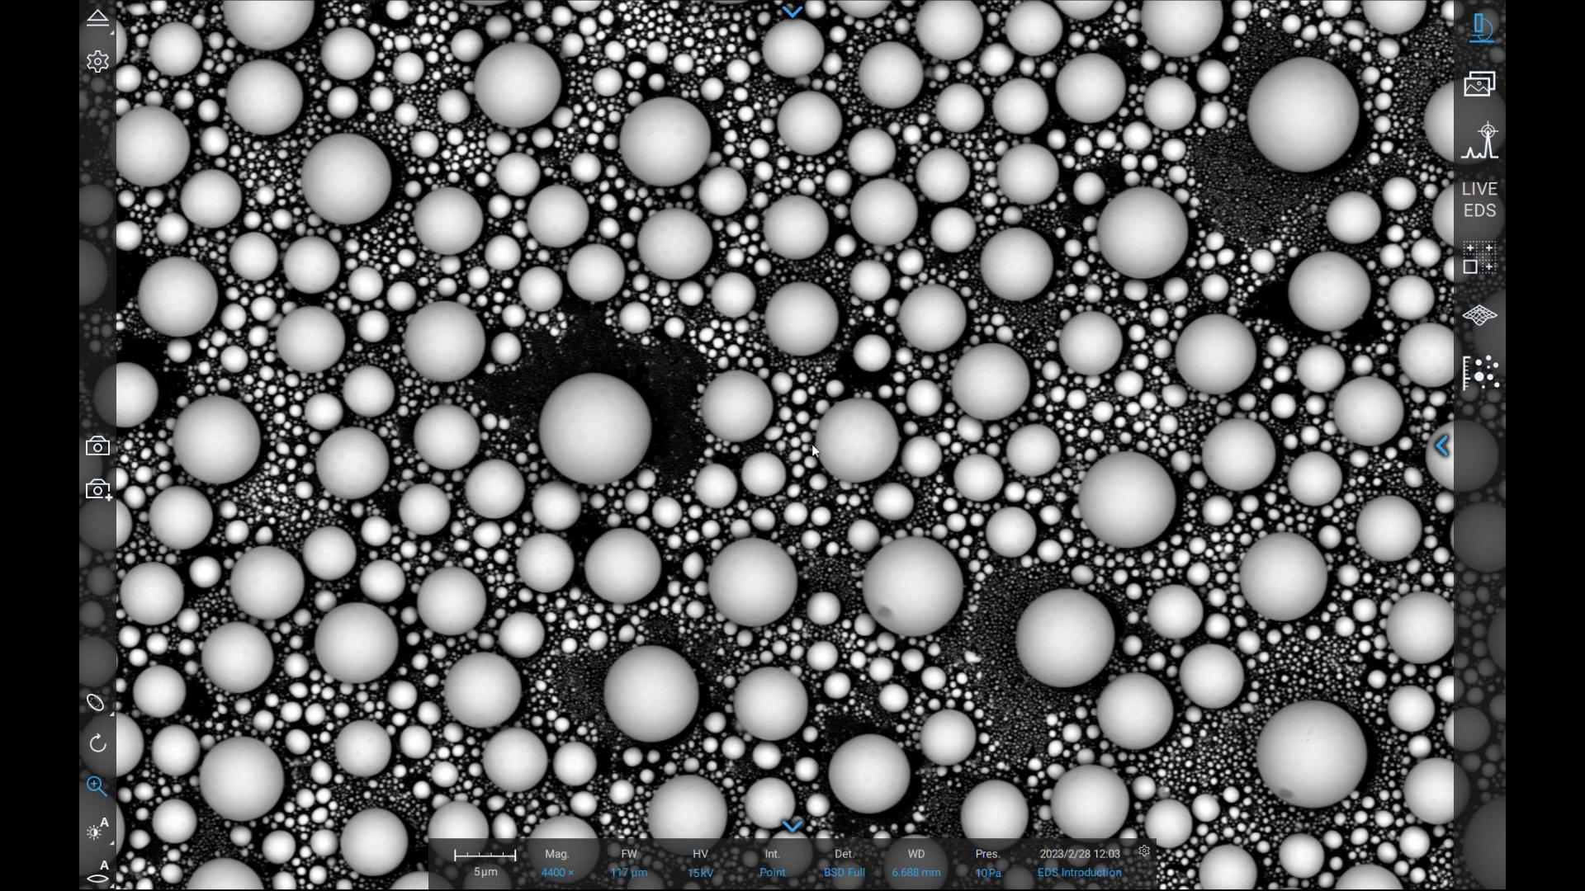
- Choose a beam intensity level from the Int. field's Low, Image, Point and Map options
{"action": "left_click", "coordinate": [773, 879]}
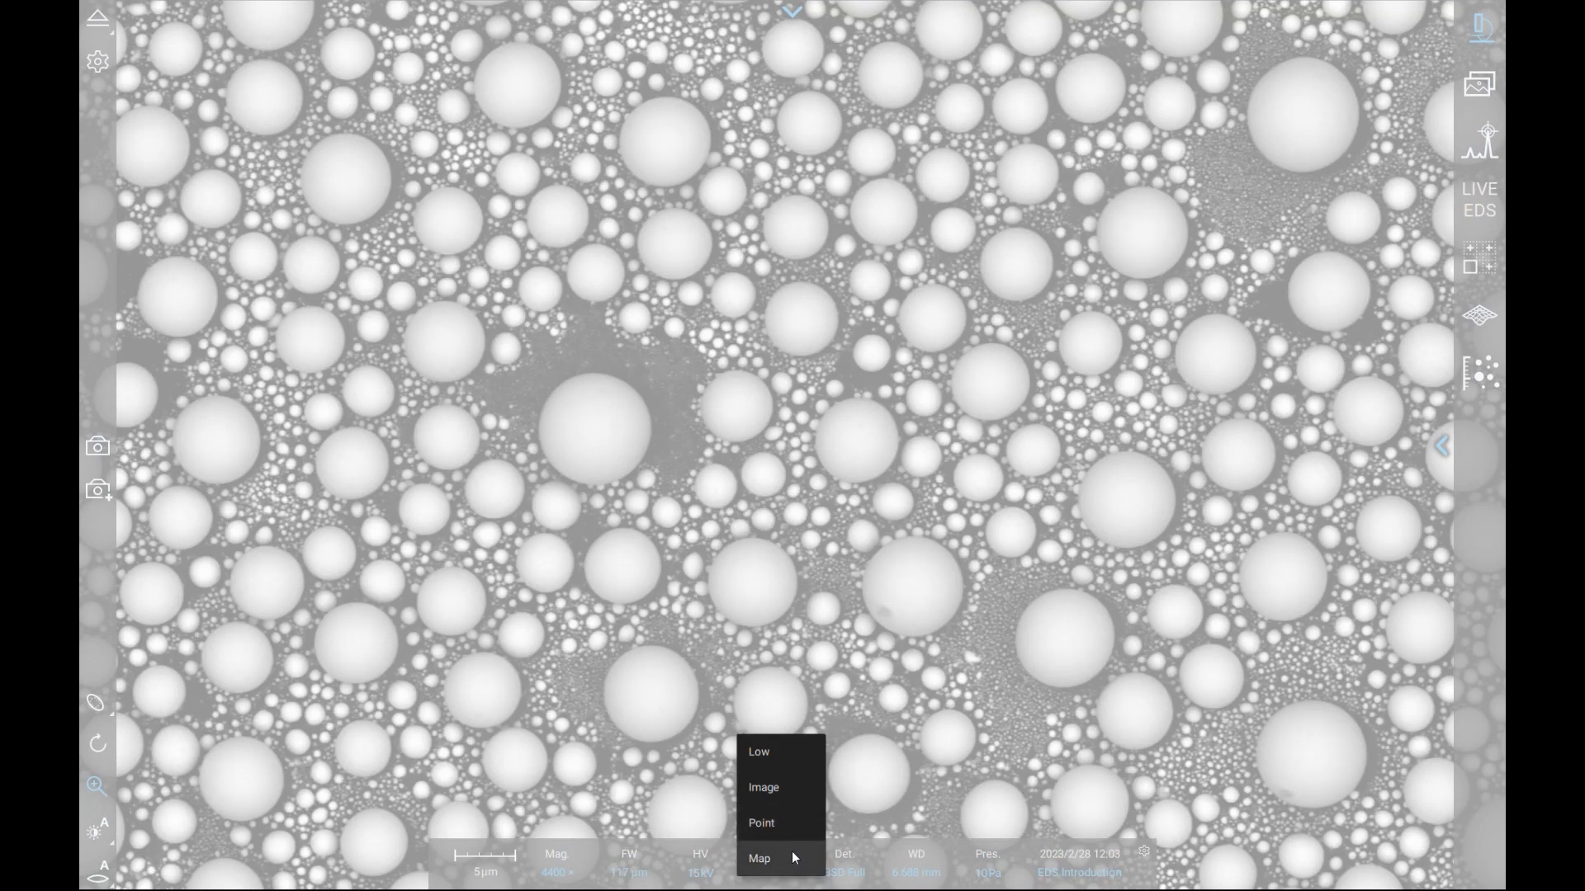
{"action": "mouse_move", "coordinate": [871, 720]}
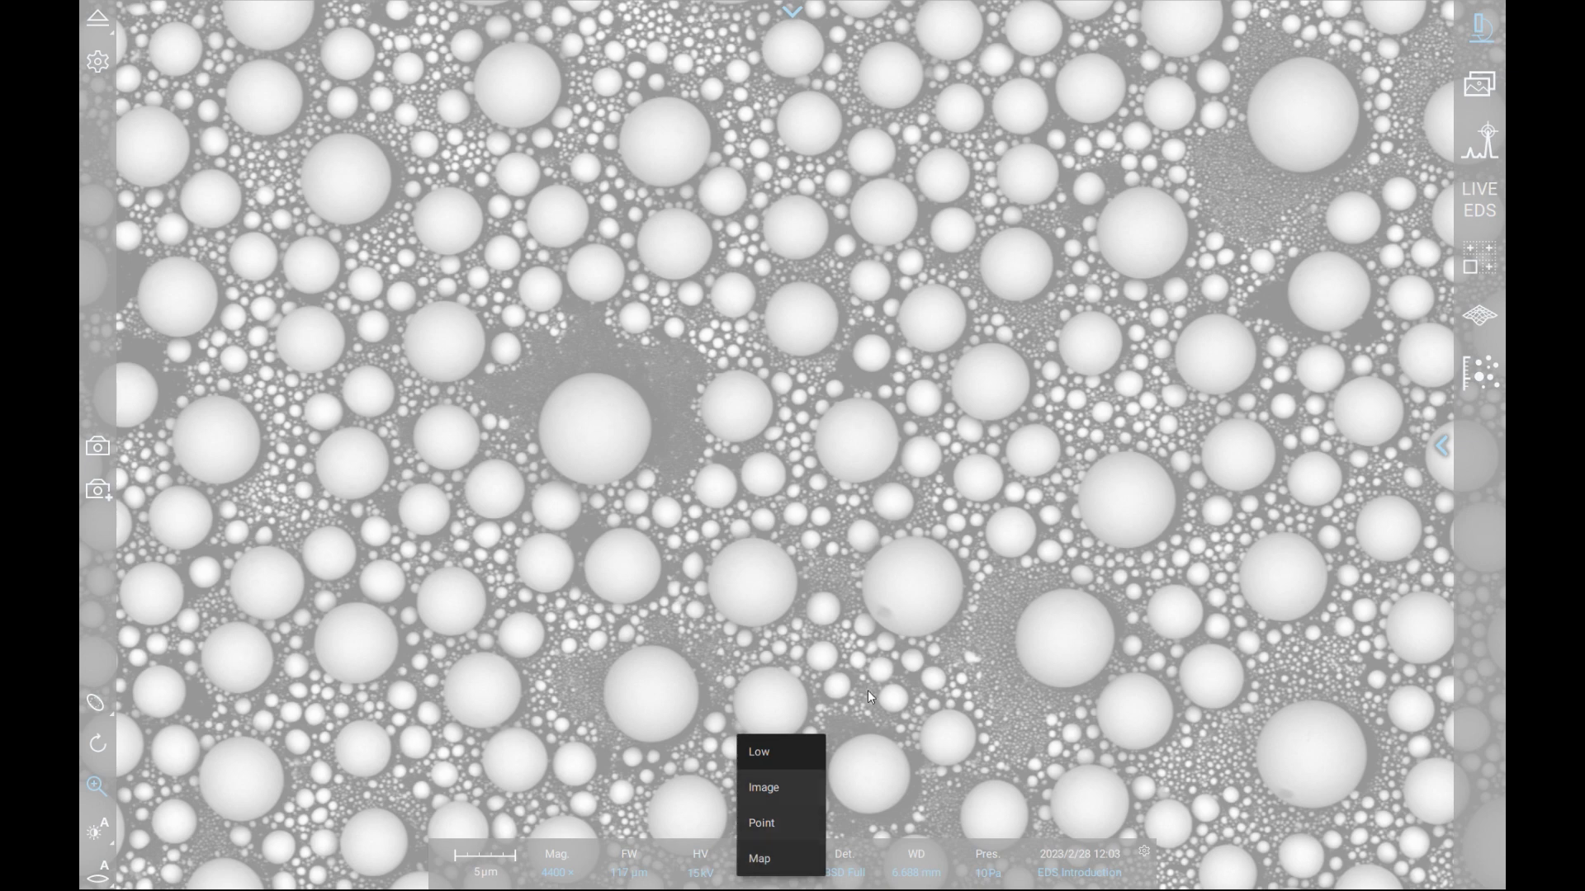
{"action": "left_click", "coordinate": [1485, 146]}
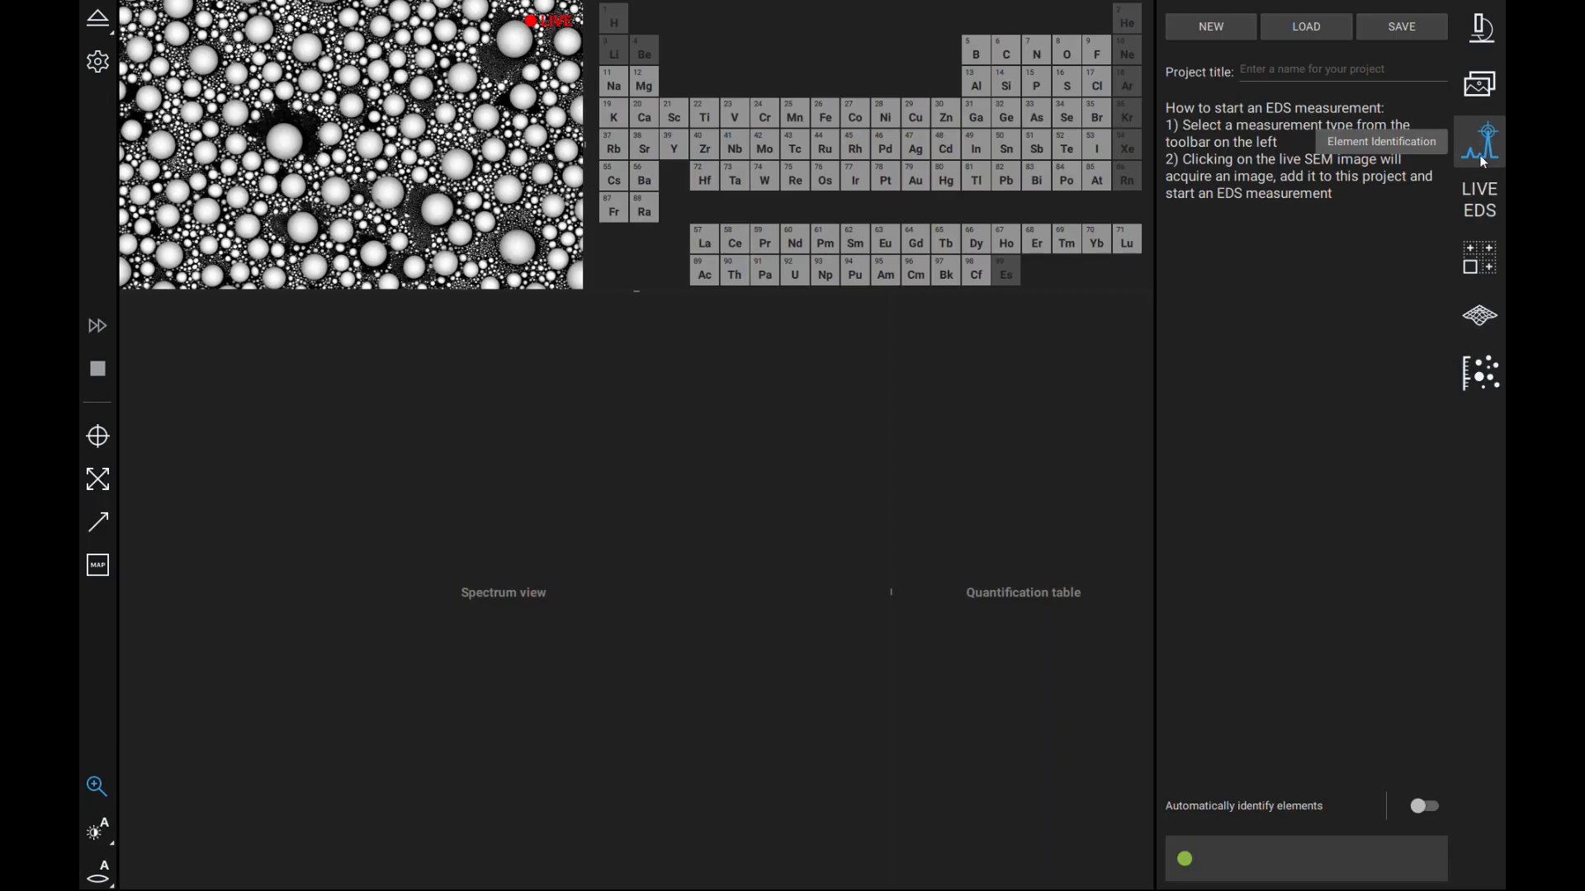
{"action": "mouse_move", "coordinate": [278, 90]}
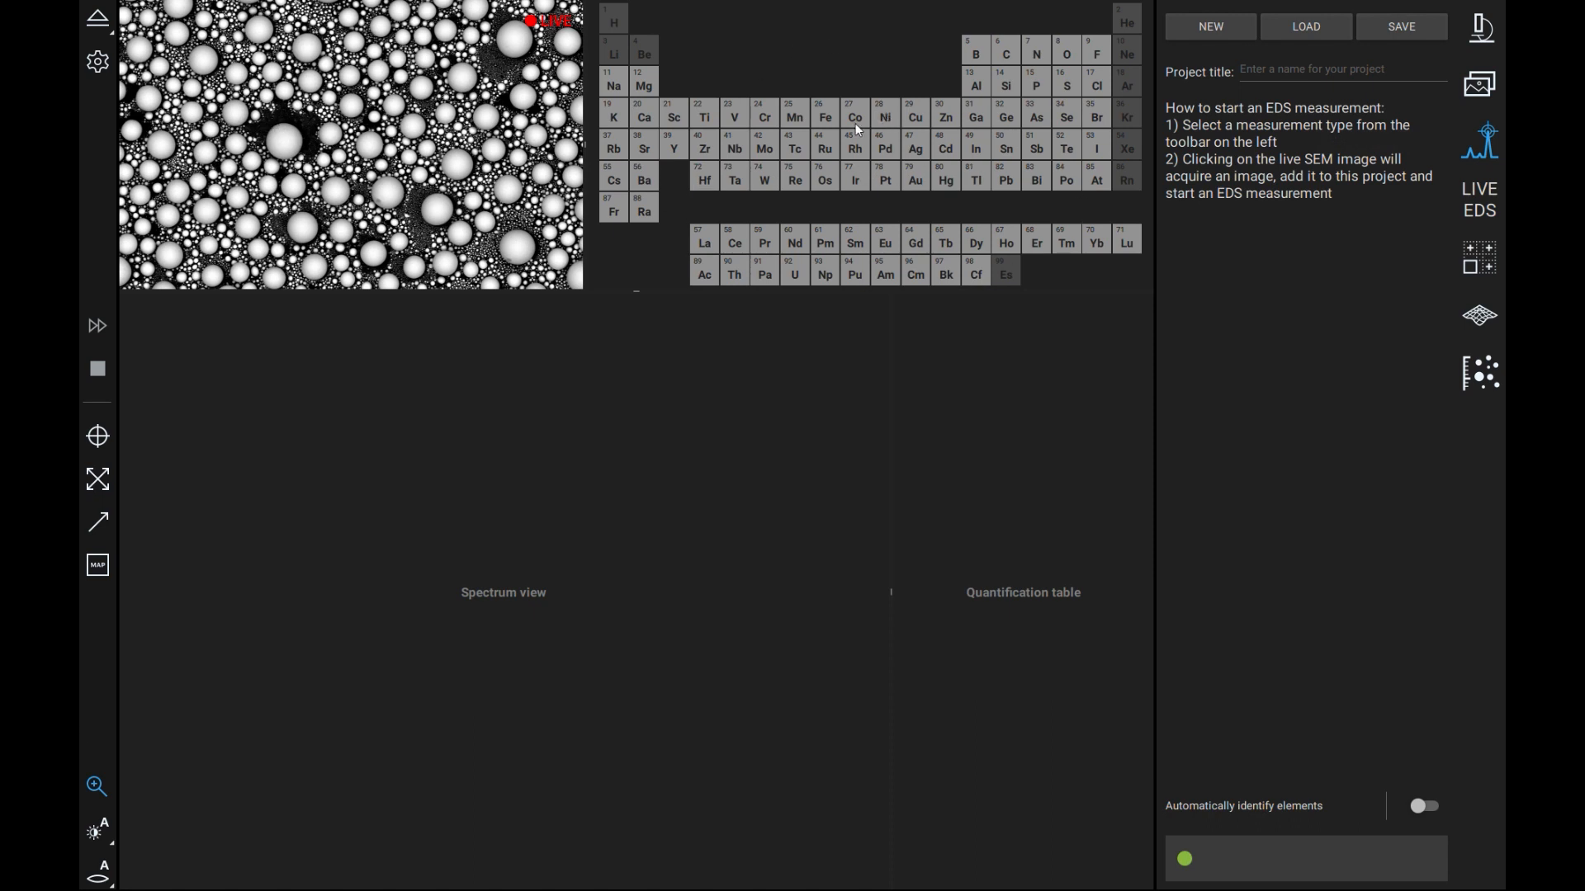
{"action": "mouse_move", "coordinate": [531, 488]}
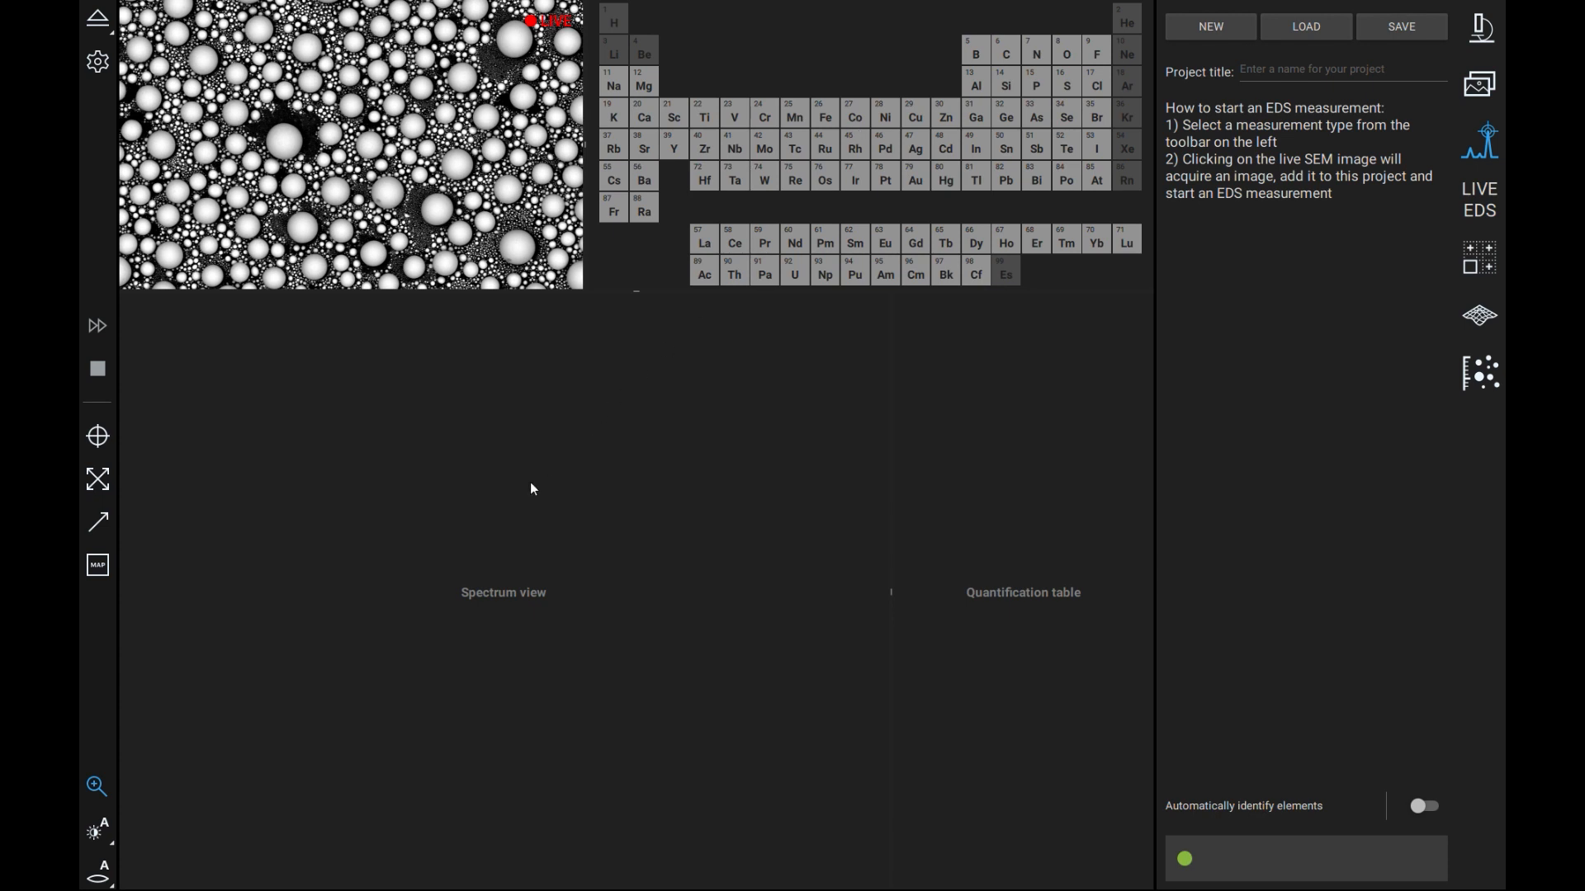
{"action": "mouse_move", "coordinate": [962, 561]}
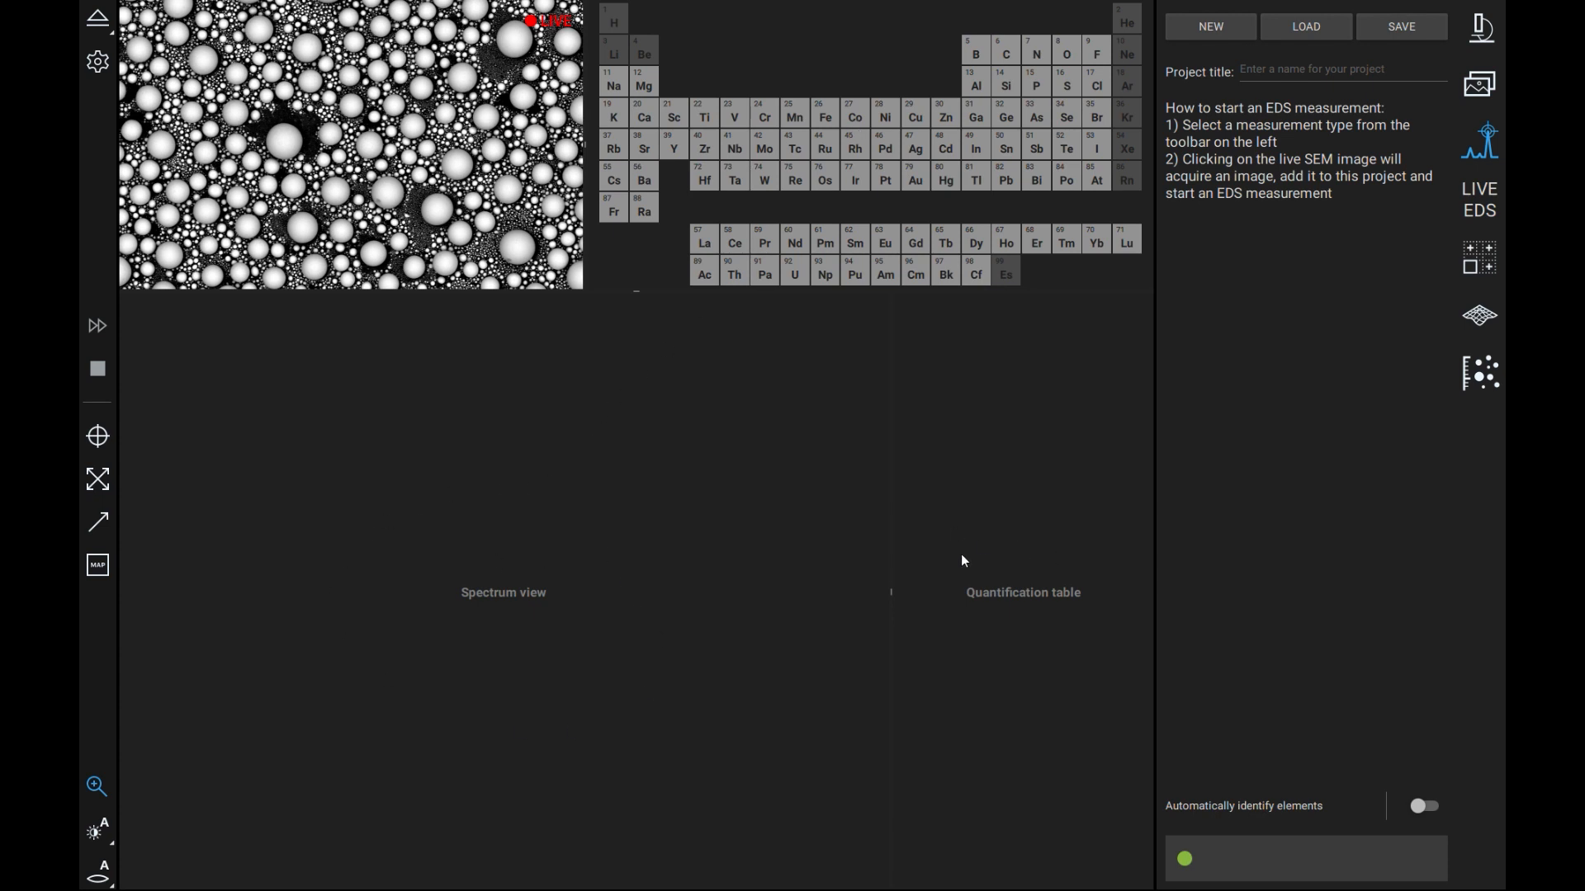
{"action": "mouse_move", "coordinate": [936, 569]}
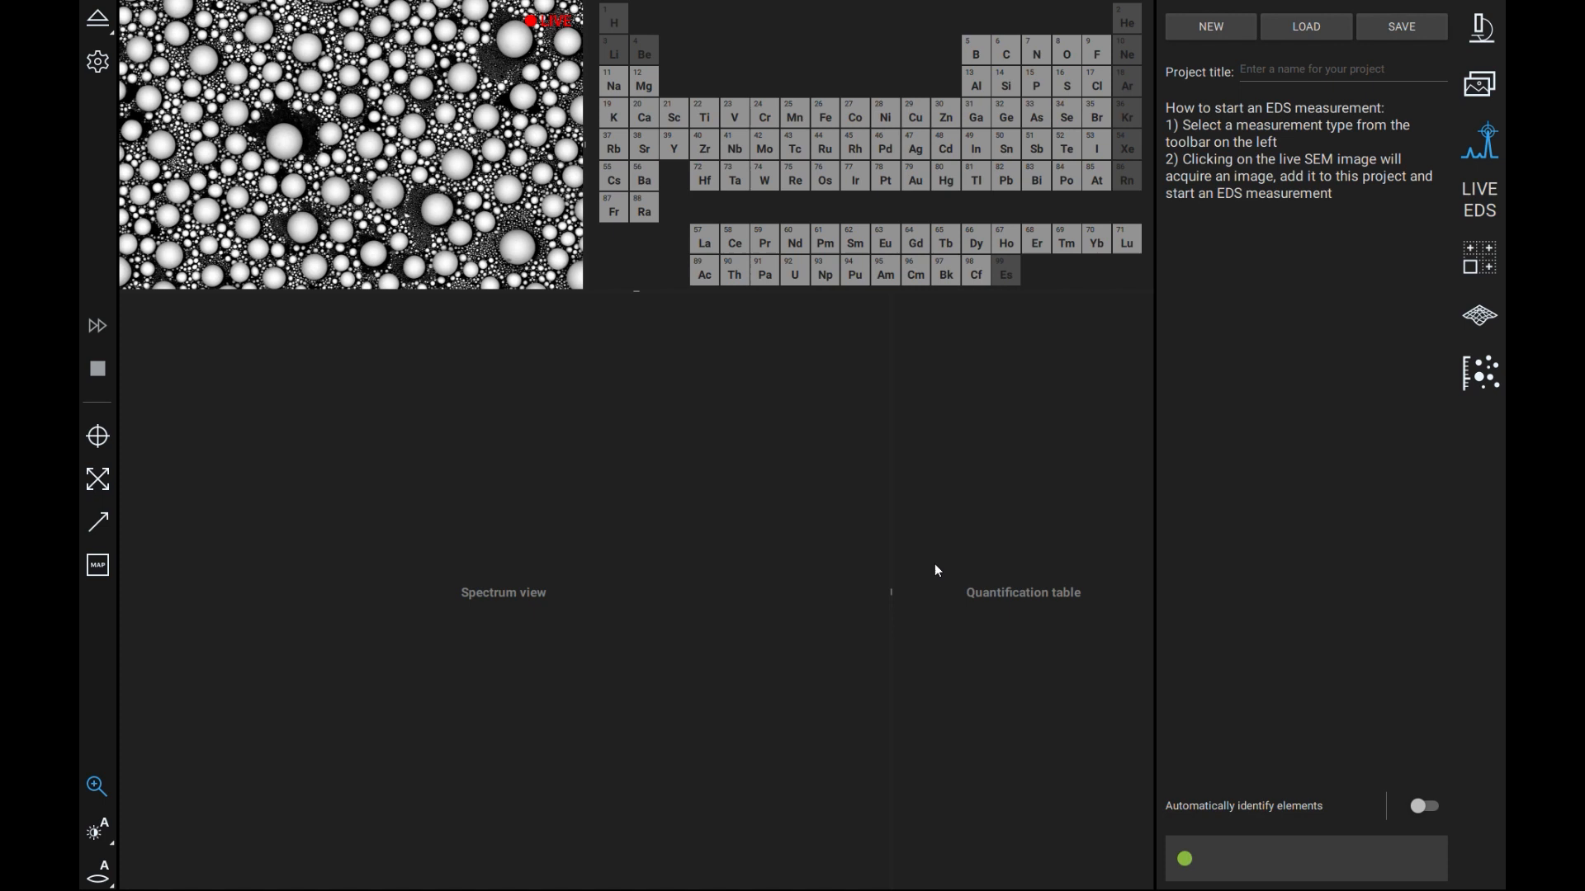
{"action": "mouse_move", "coordinate": [1060, 571]}
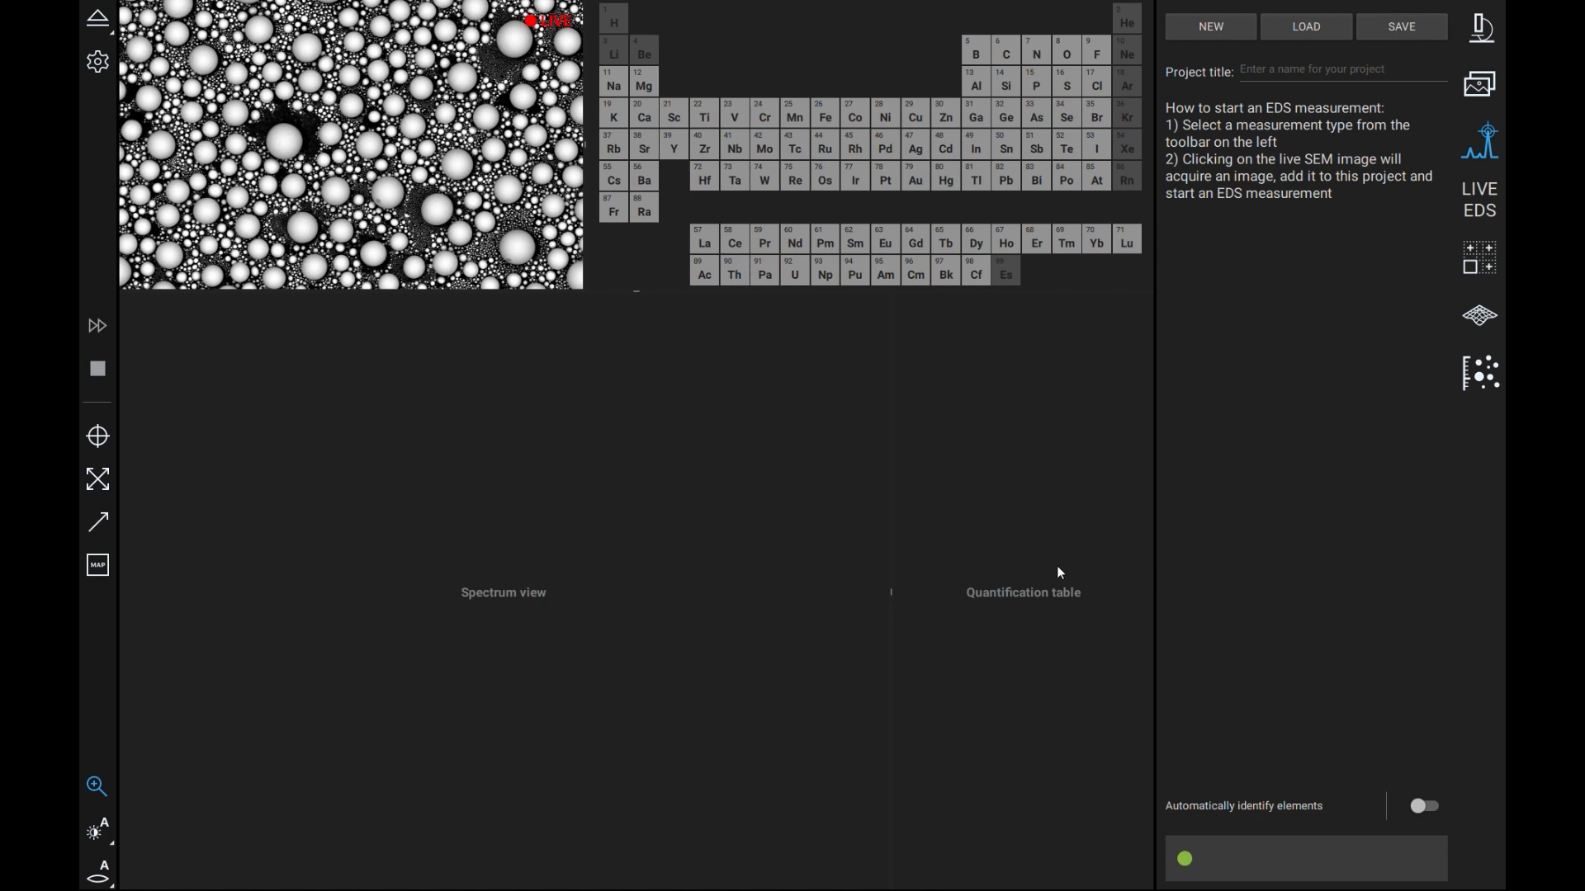
{"action": "mouse_move", "coordinate": [1257, 335]}
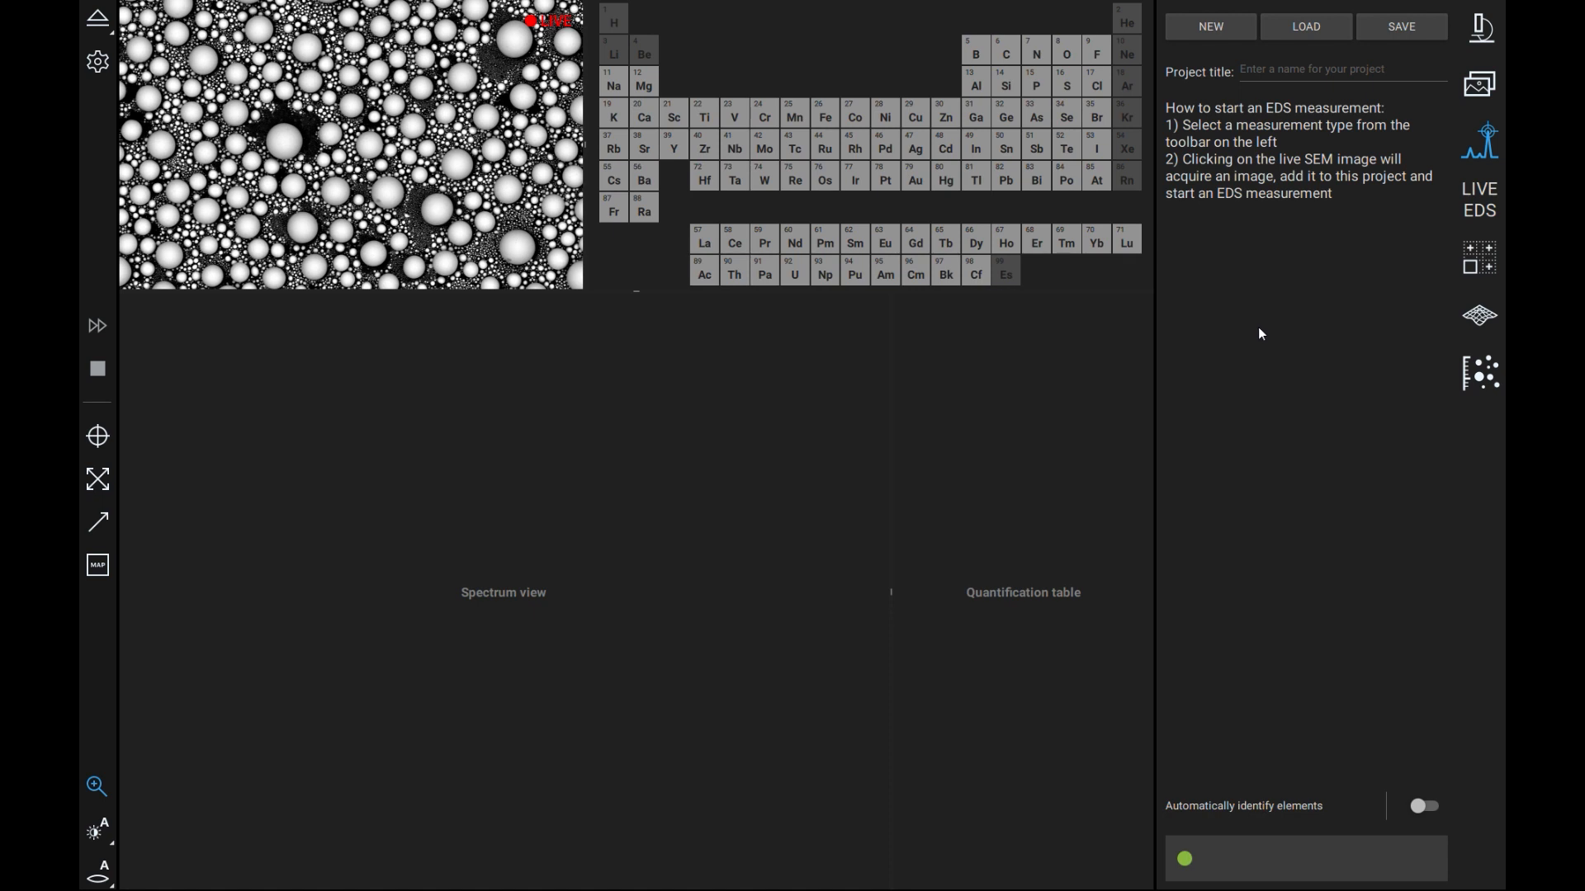
{"action": "mouse_move", "coordinate": [1254, 334]}
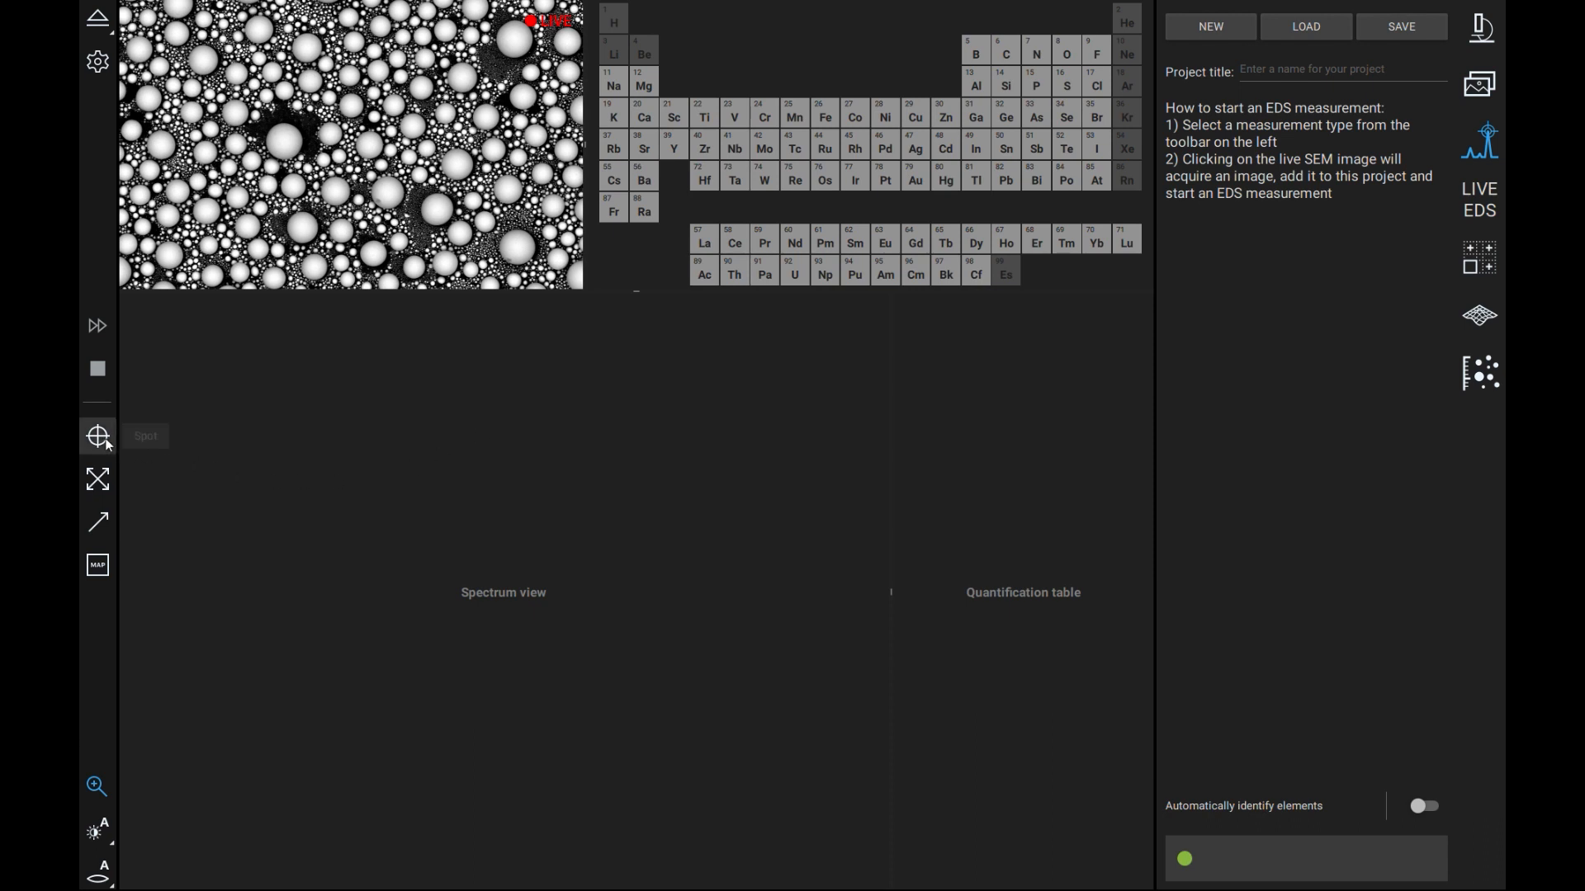
{"action": "mouse_move", "coordinate": [97, 523]}
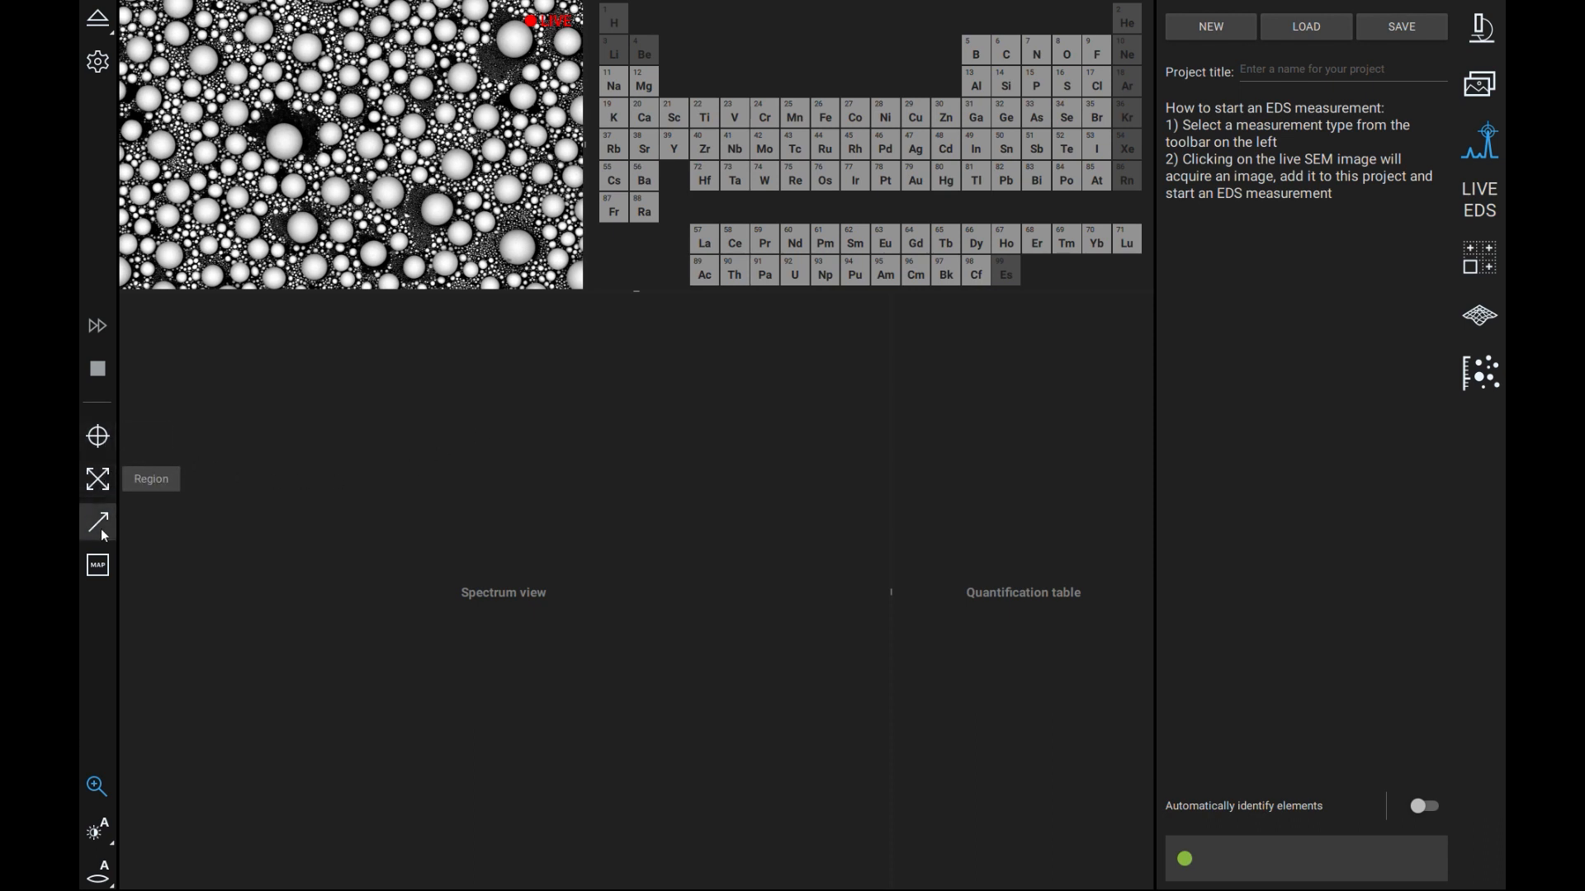
{"action": "mouse_move", "coordinate": [96, 565]}
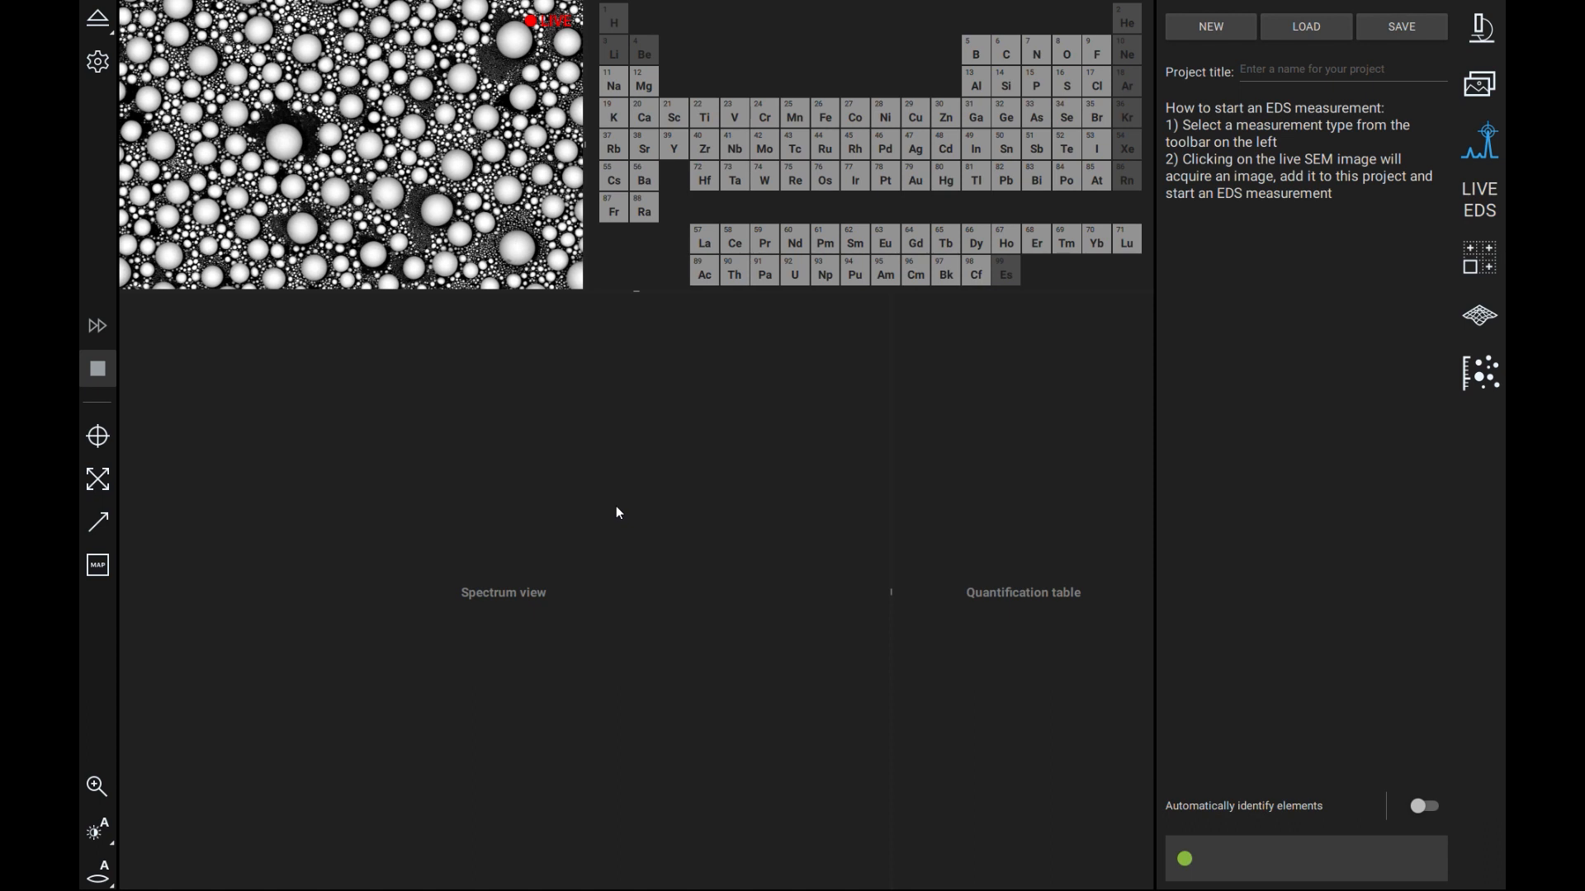
{"action": "mouse_move", "coordinate": [413, 507]}
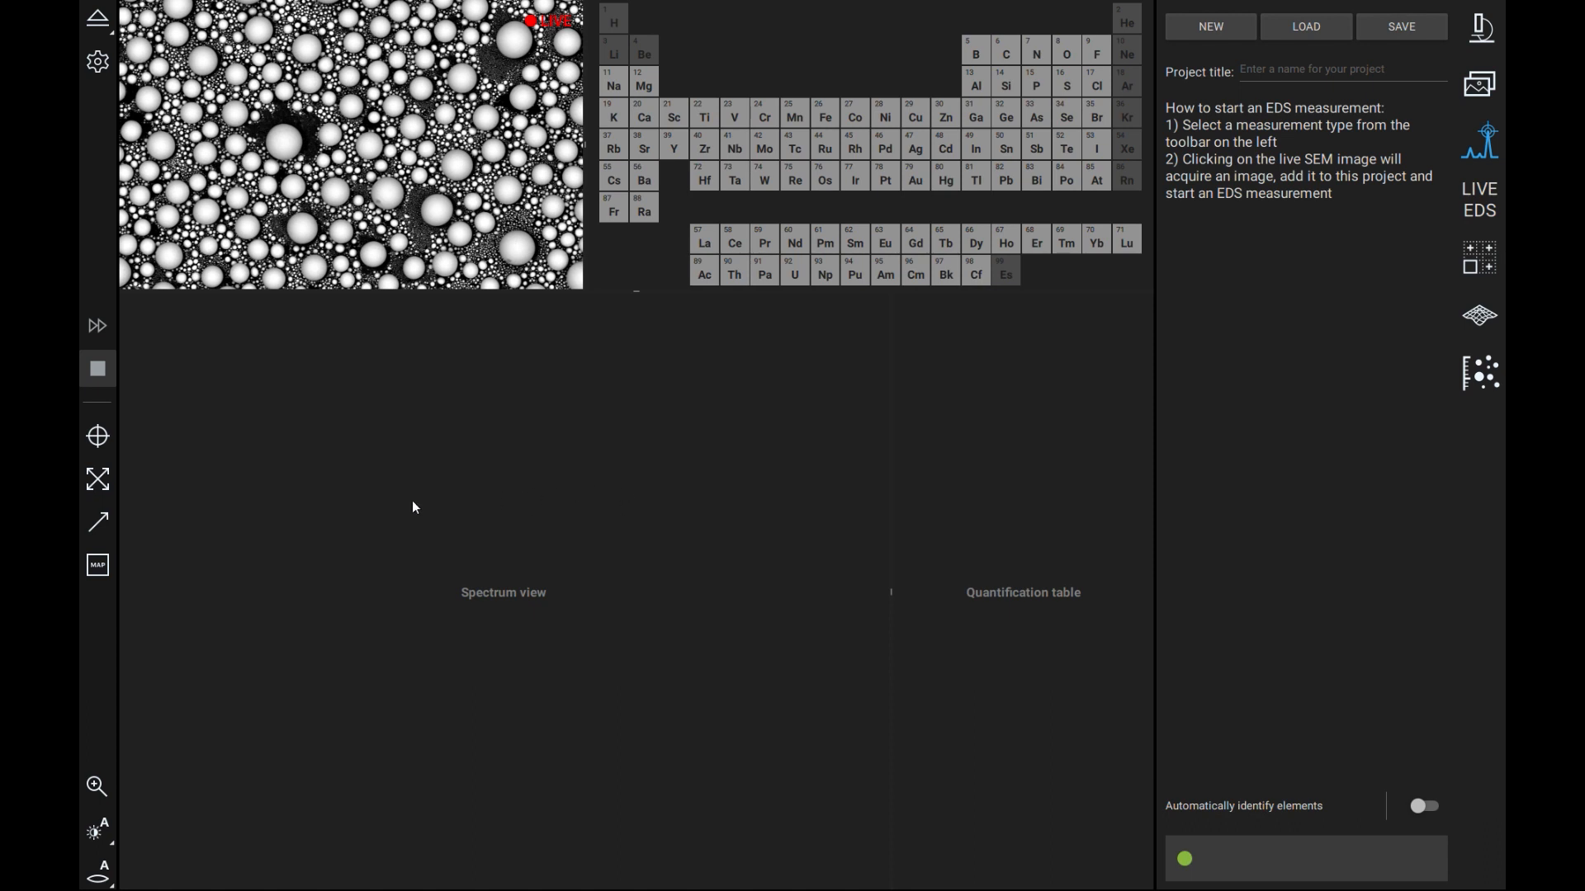
{"action": "mouse_move", "coordinate": [95, 436]}
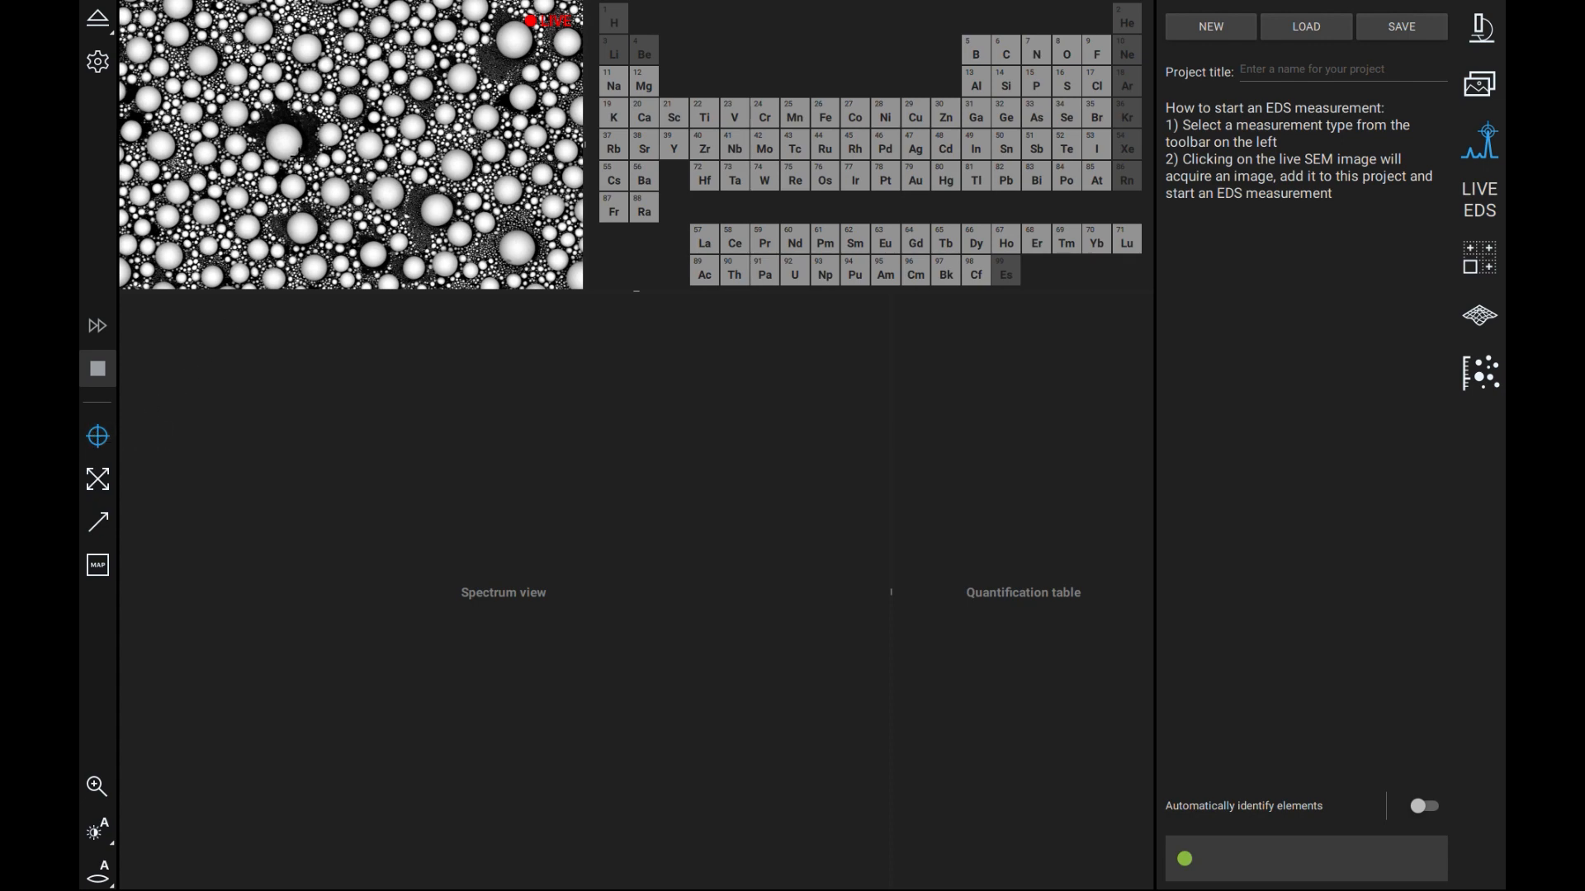
- Acquire spot spectra on two particles, the first showing mostly Sn with some C
{"action": "left_click", "coordinate": [350, 148]}
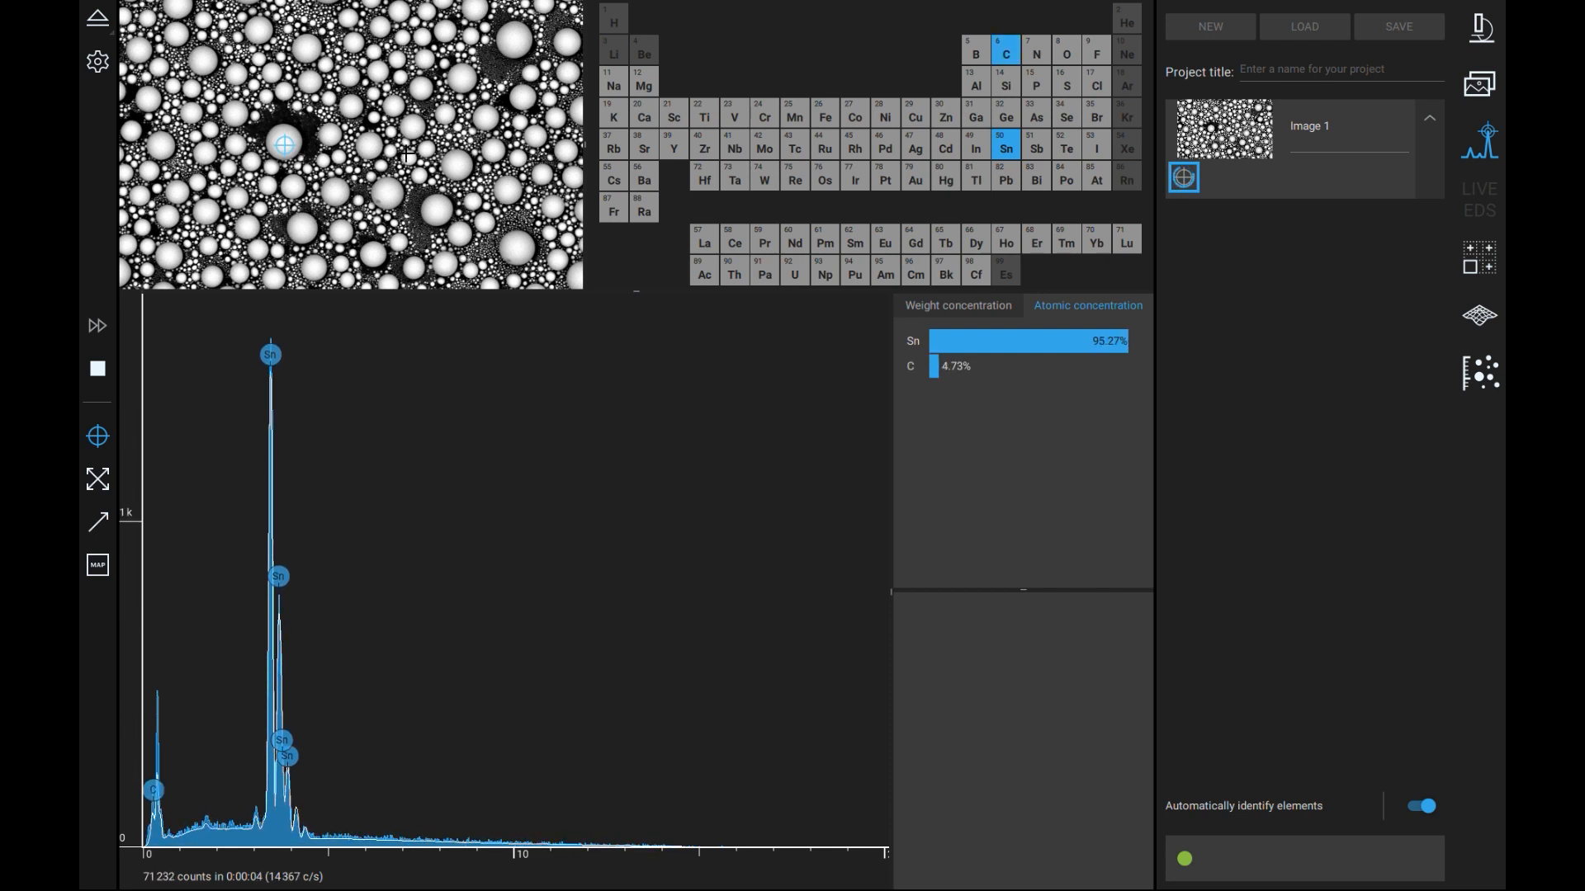
{"action": "left_click", "coordinate": [1007, 52]}
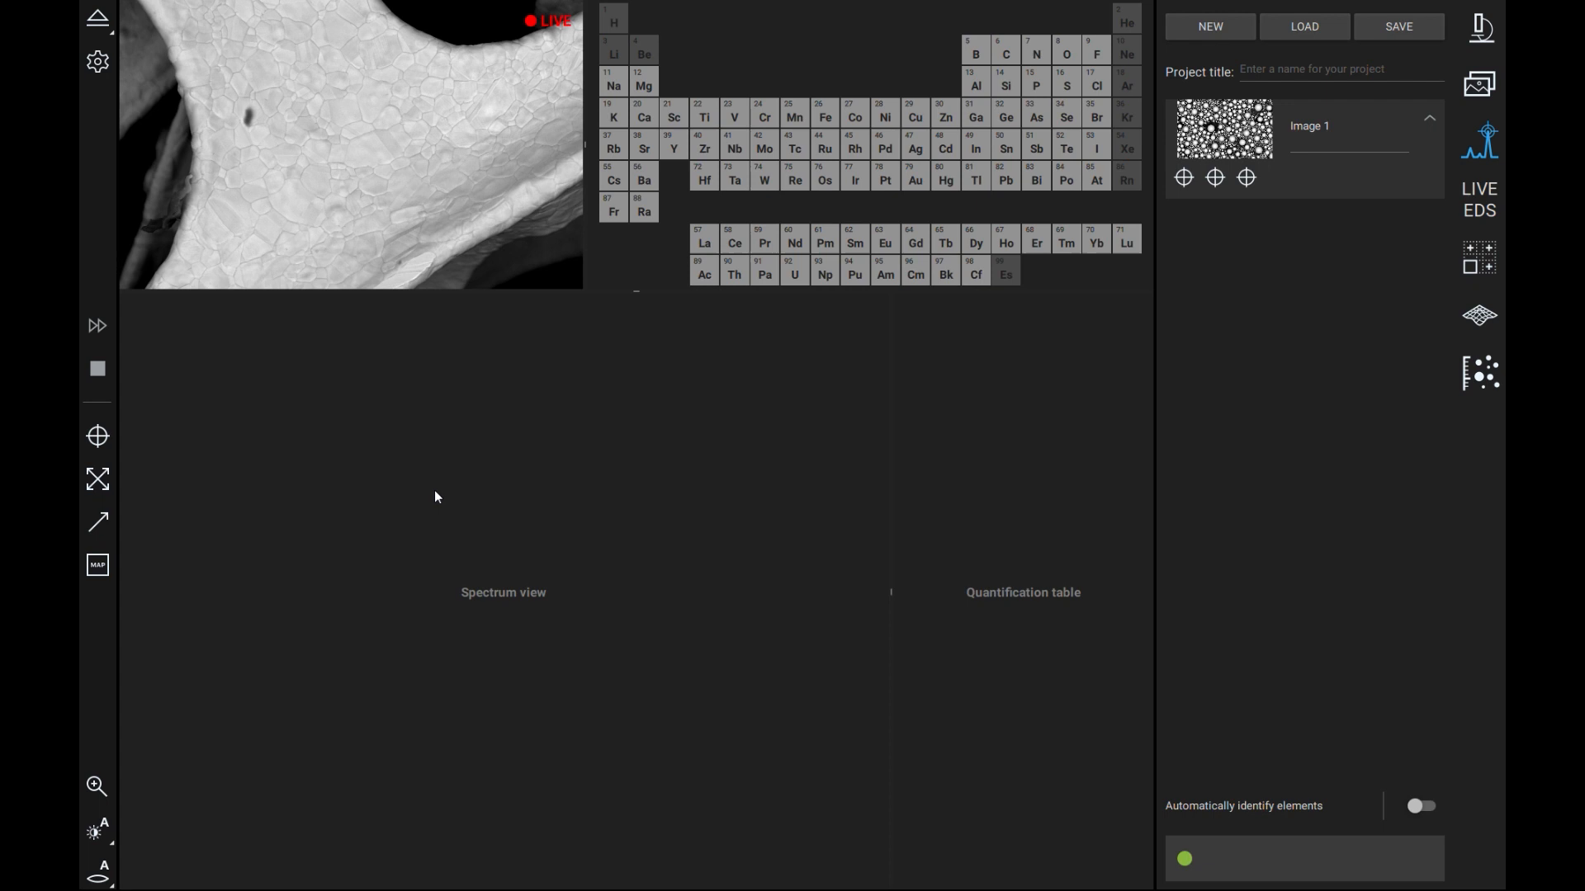
{"action": "mouse_move", "coordinate": [345, 486]}
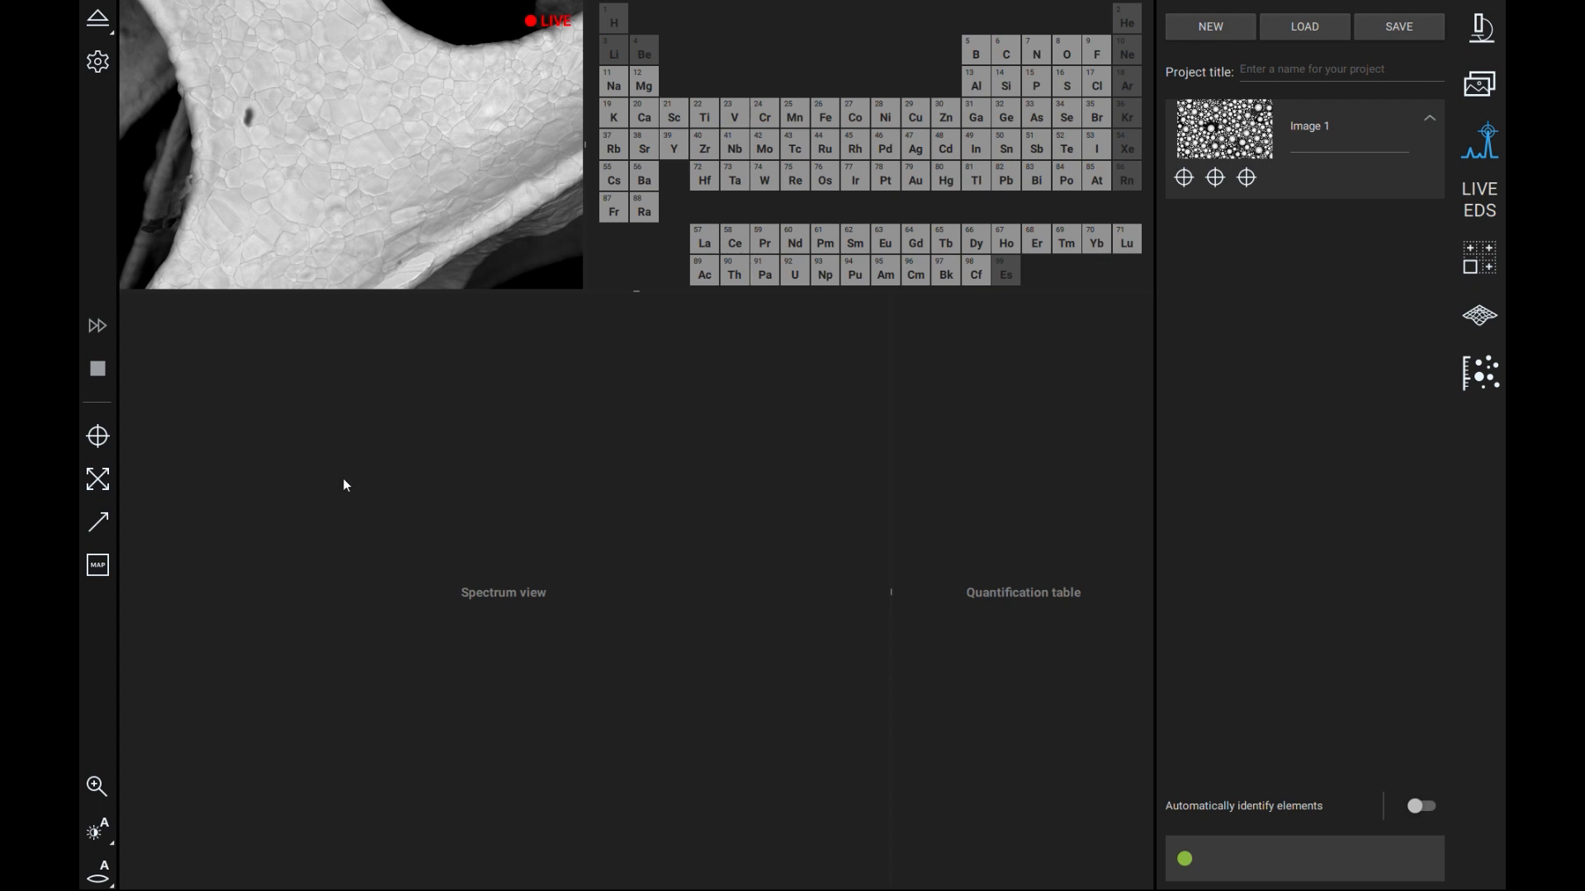
{"action": "mouse_move", "coordinate": [97, 479]}
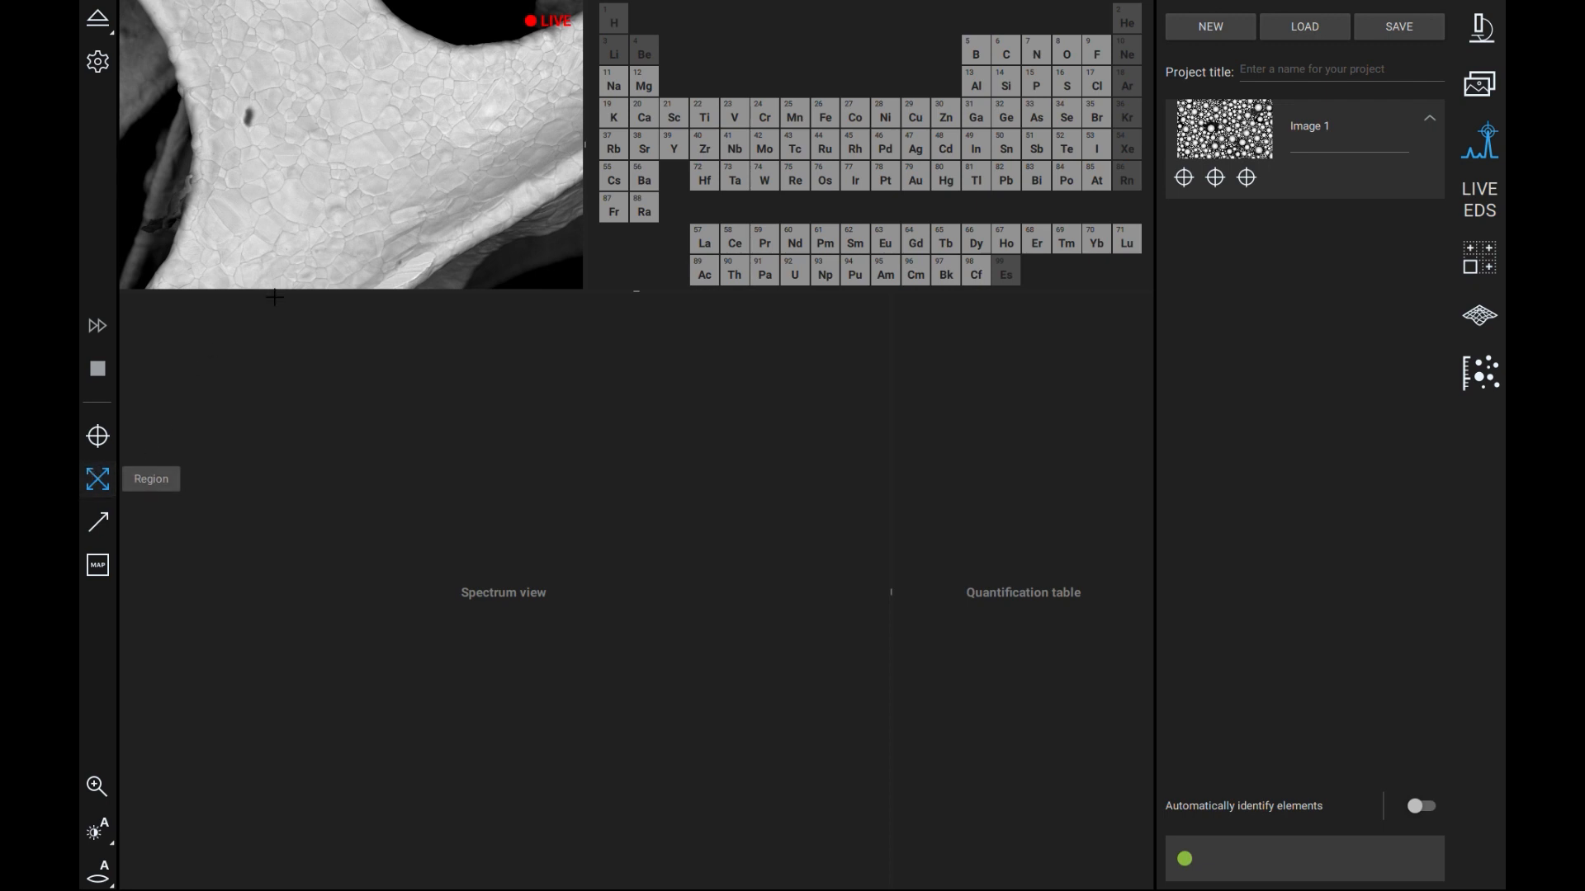
- Drag a rectangular region analysis over the bright grain structure
{"action": "left_click_drag", "start_coordinate": [294, 114], "coordinate": [429, 214]}
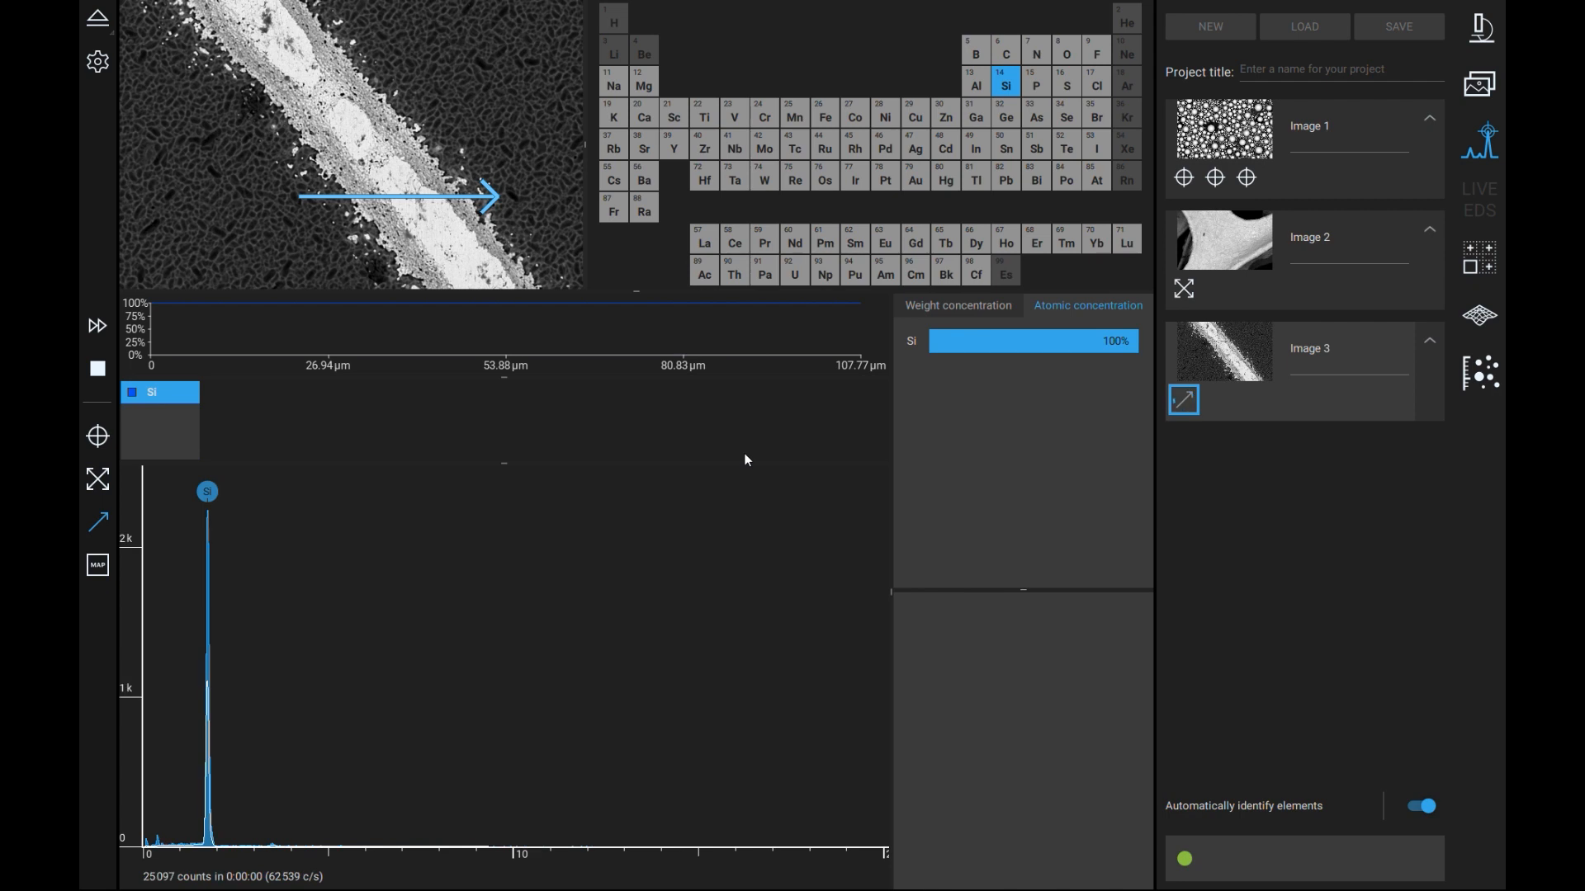
- Add N, Ag and O from the periodic table to the line-scan profiles alongside Si
{"action": "left_click", "coordinate": [1035, 52]}
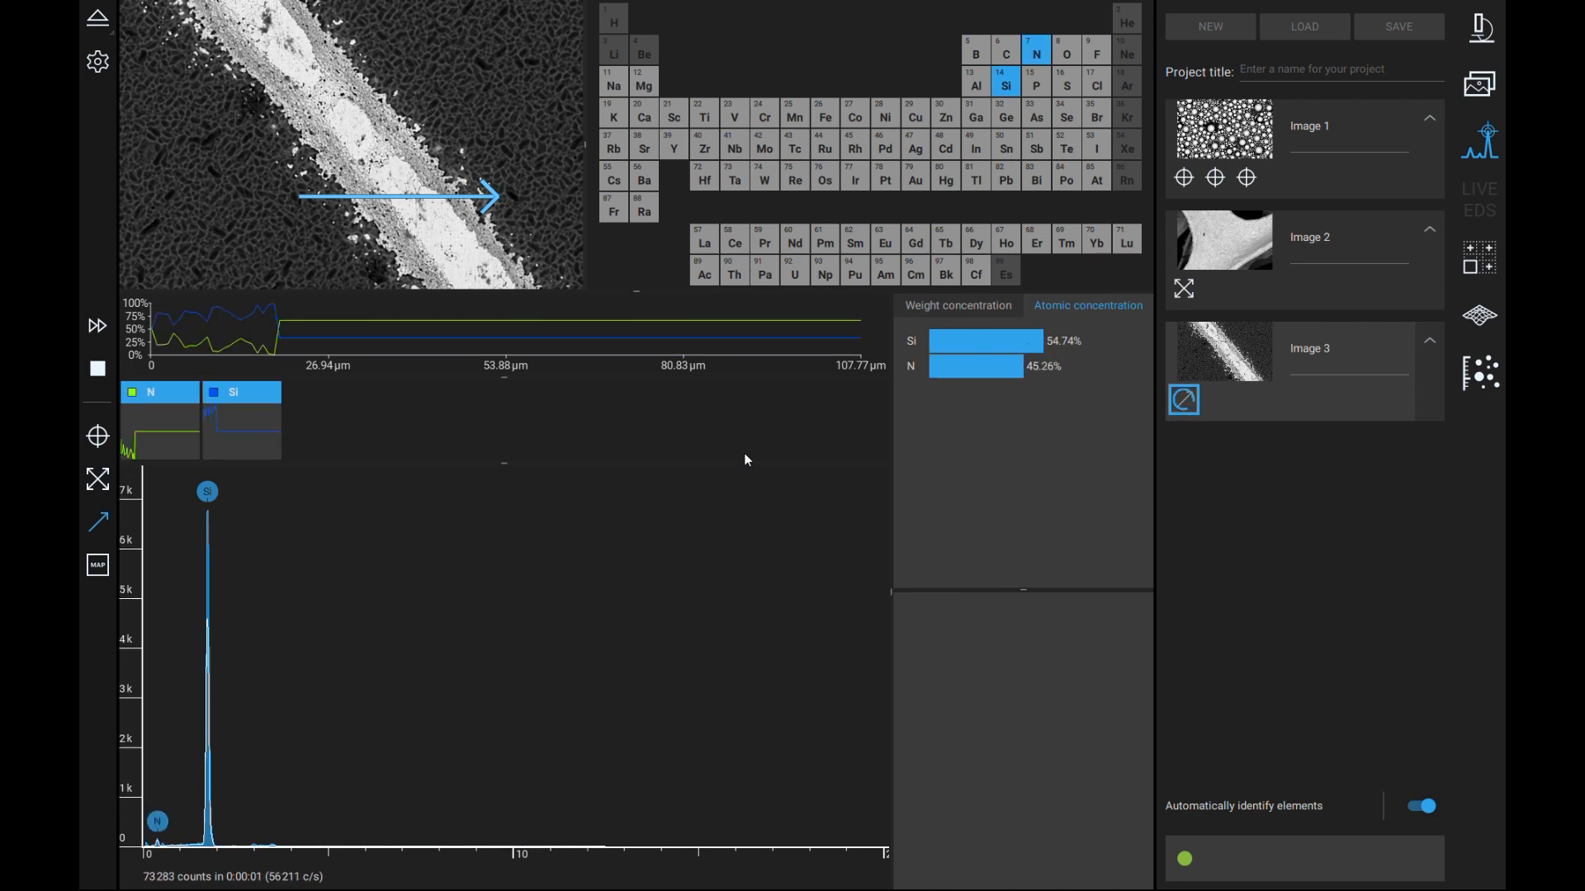
{"action": "left_click", "coordinate": [915, 149]}
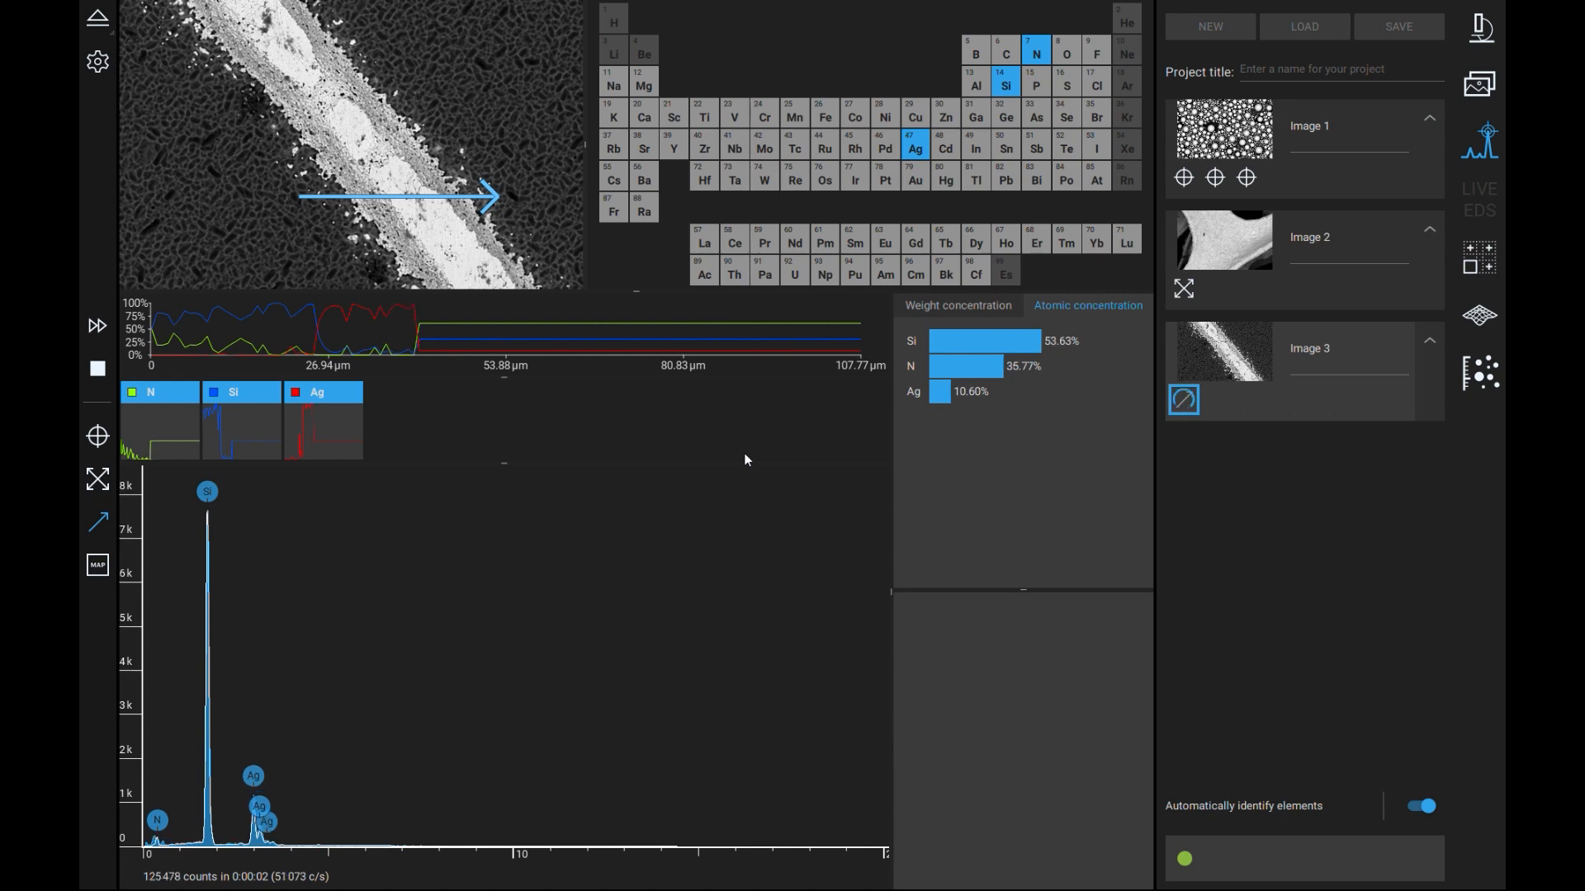
{"action": "left_click", "coordinate": [764, 149]}
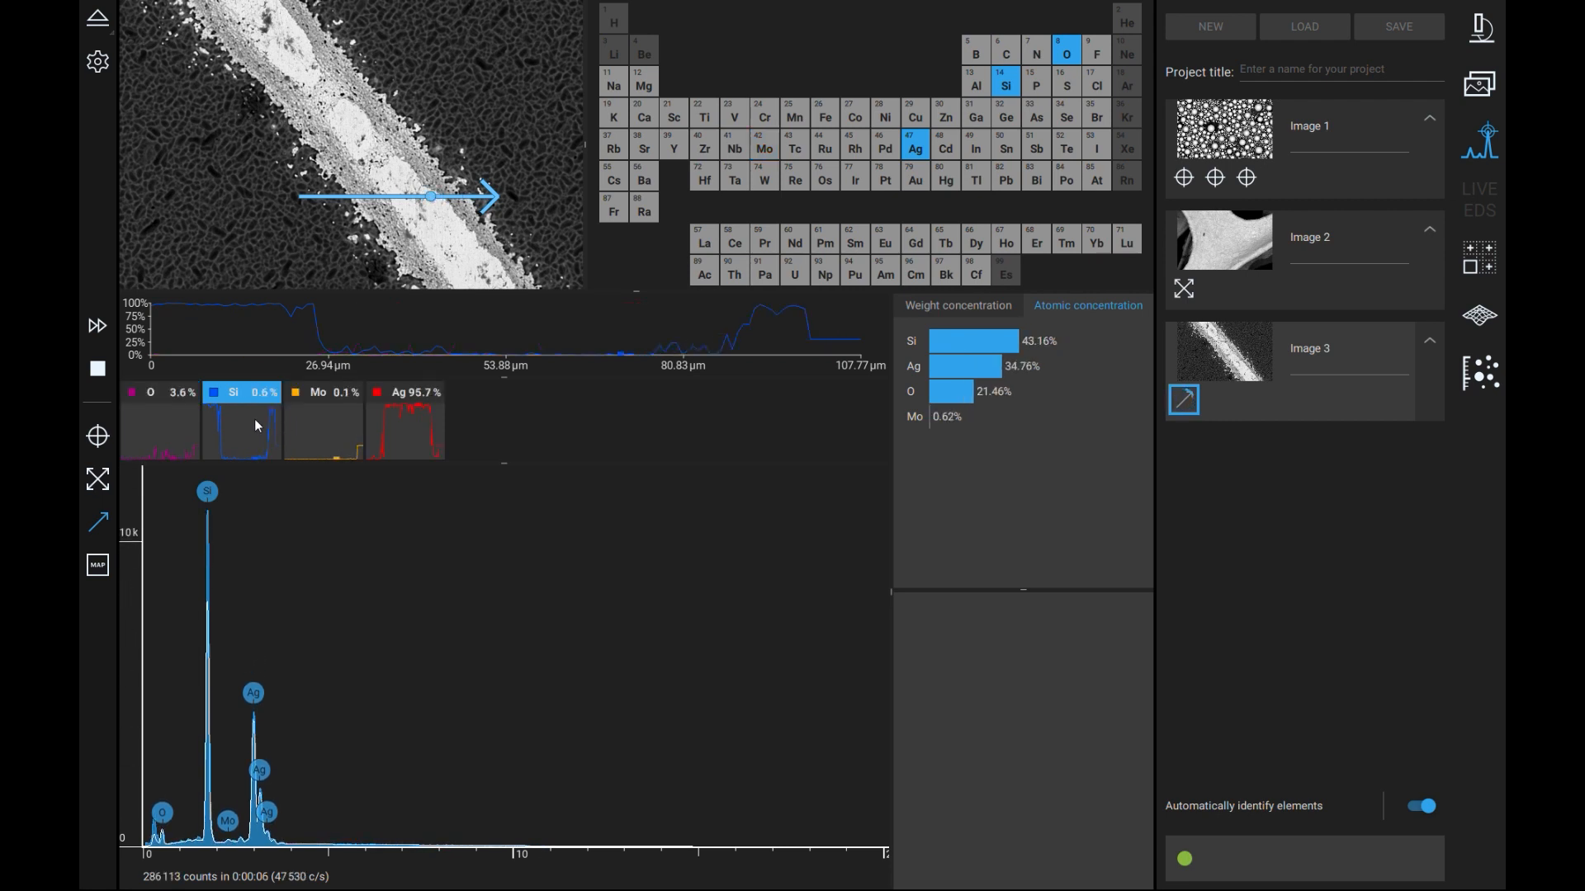
{"action": "left_click", "coordinate": [1037, 51]}
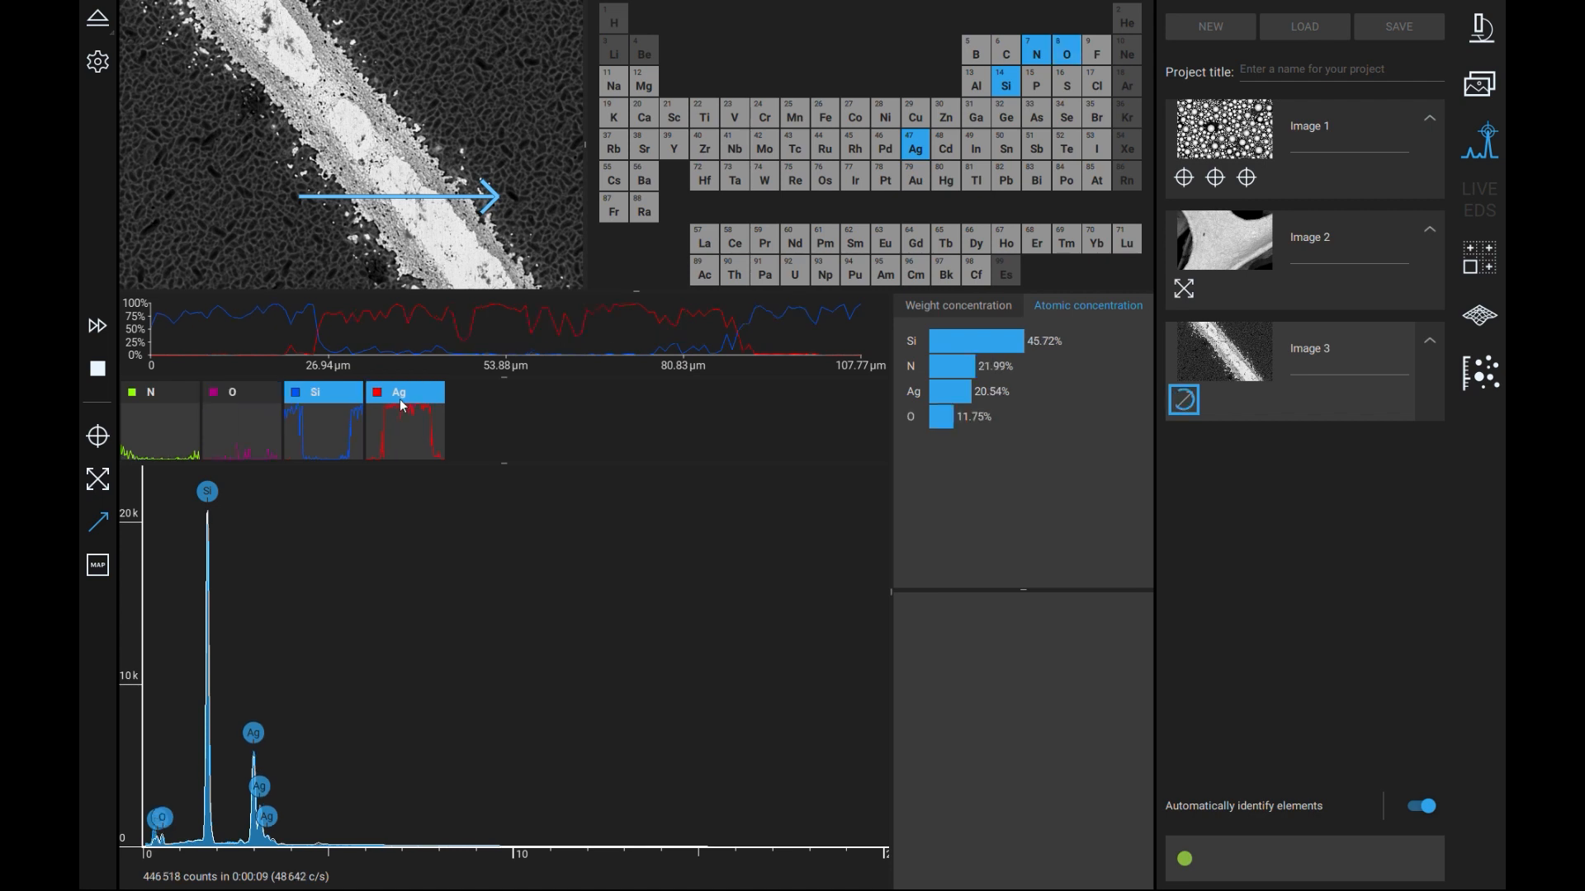
{"action": "left_click", "coordinate": [763, 146]}
{"action": "type", "text": "EDS Intro"}
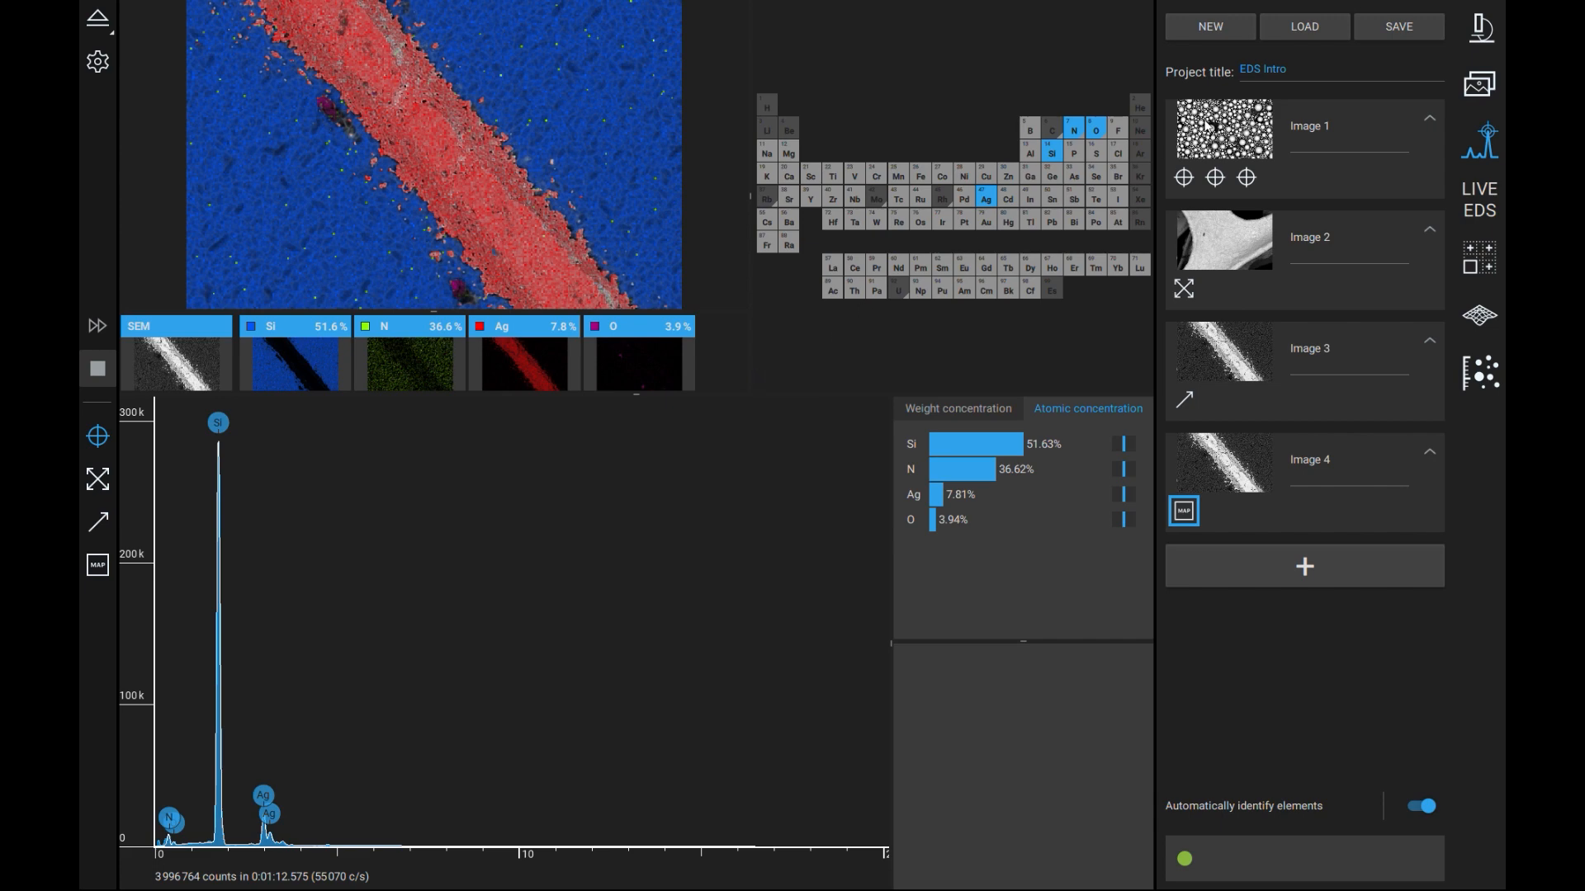
- Save the EDS Intro project to its desktop folder with TIFF images, report and data files
{"action": "left_click", "coordinate": [1399, 26]}
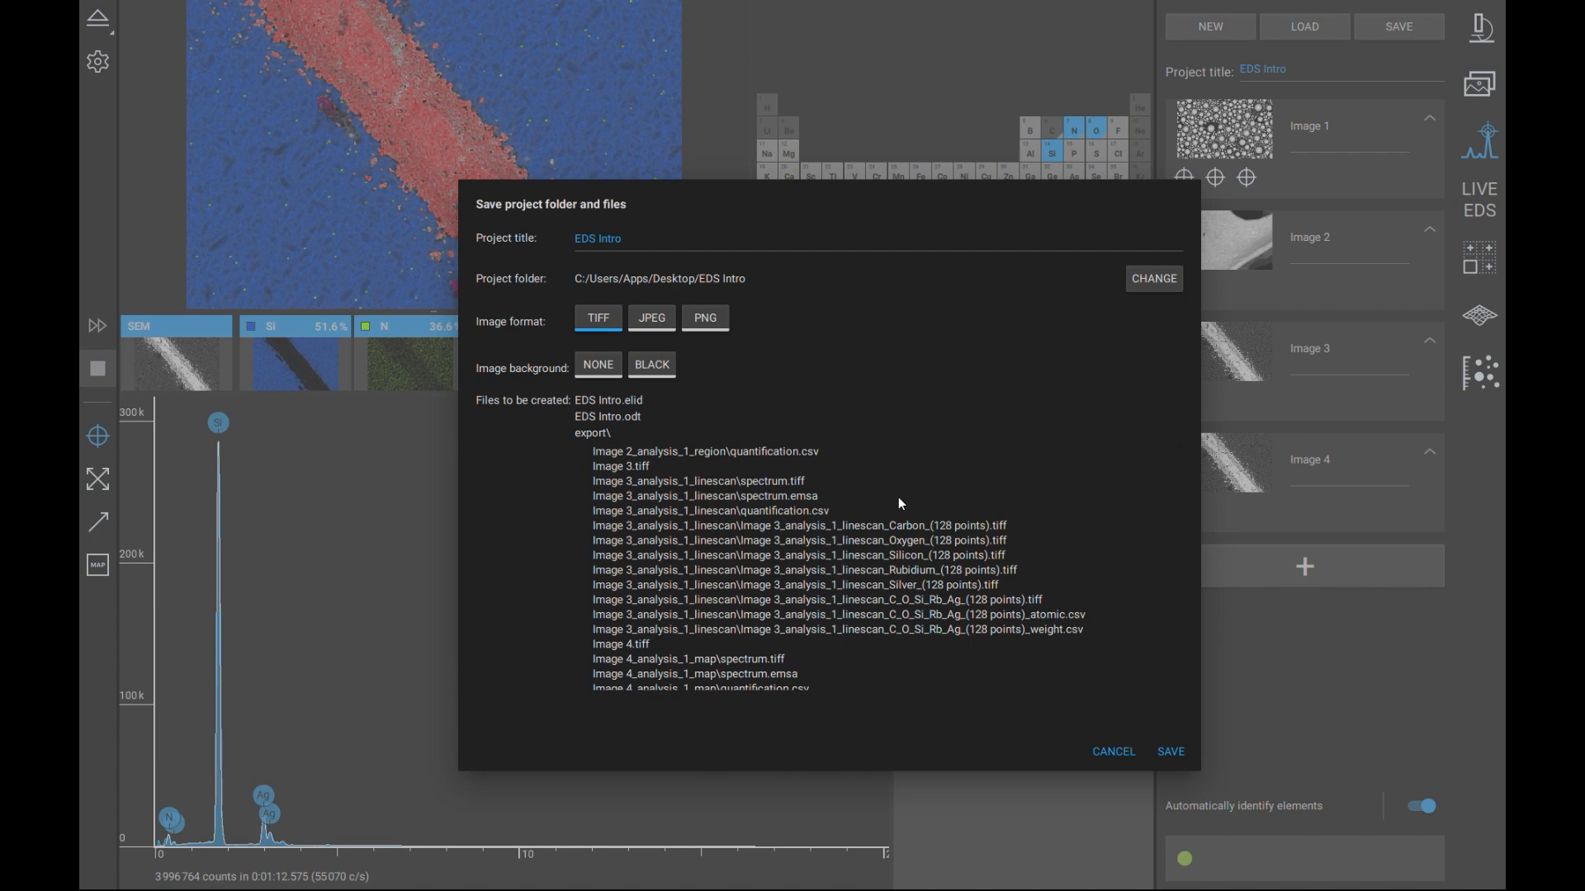
{"action": "mouse_move", "coordinate": [903, 501]}
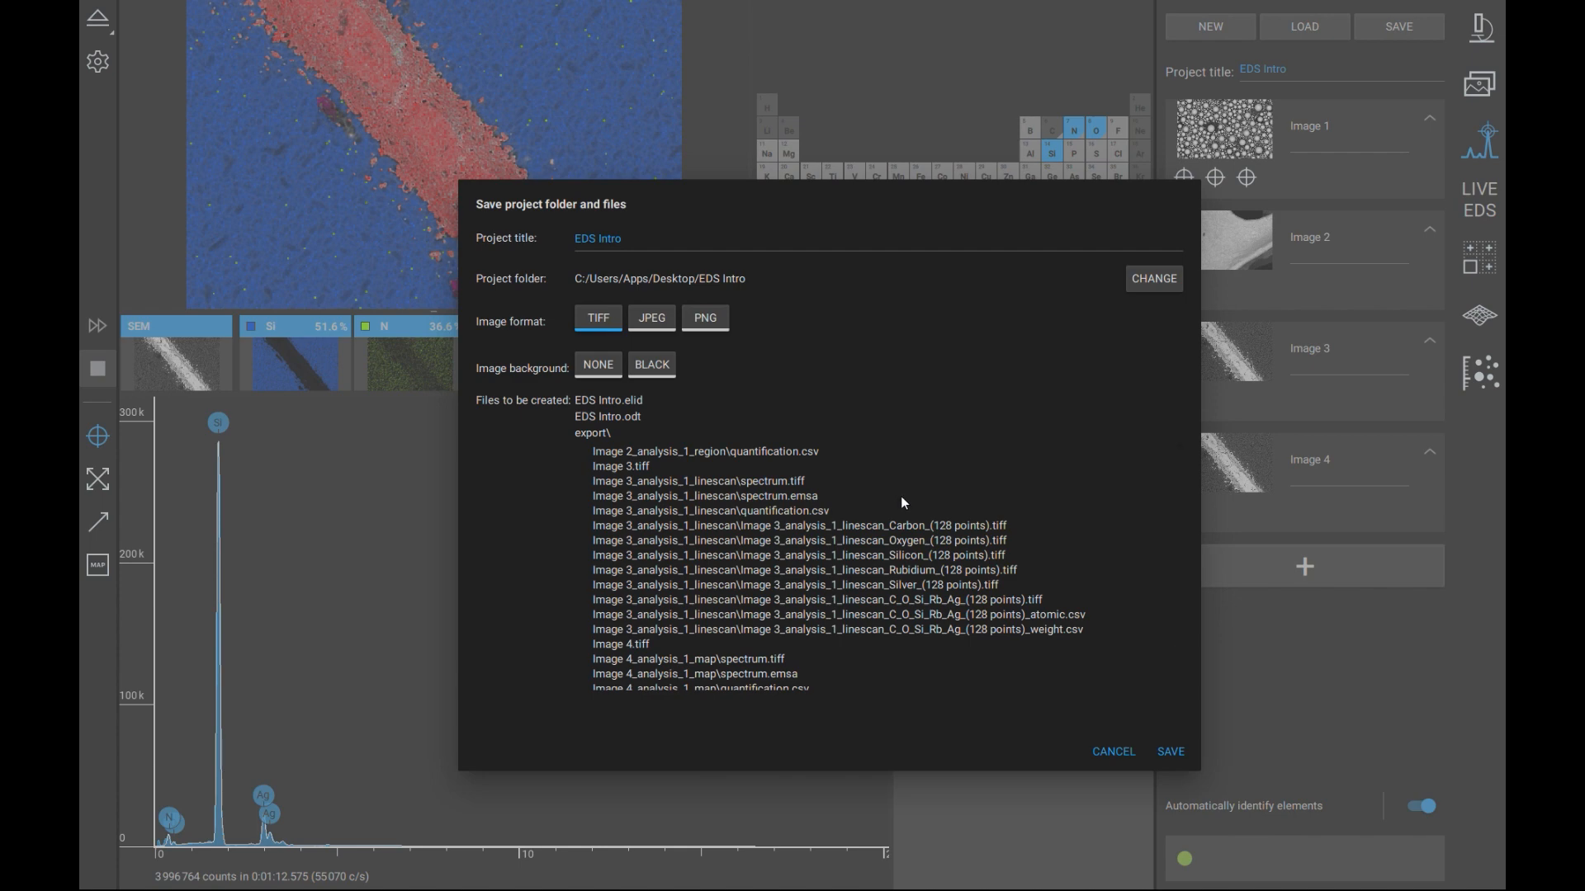
{"action": "scroll", "scroll_direction": "down", "scroll_amount": 3}
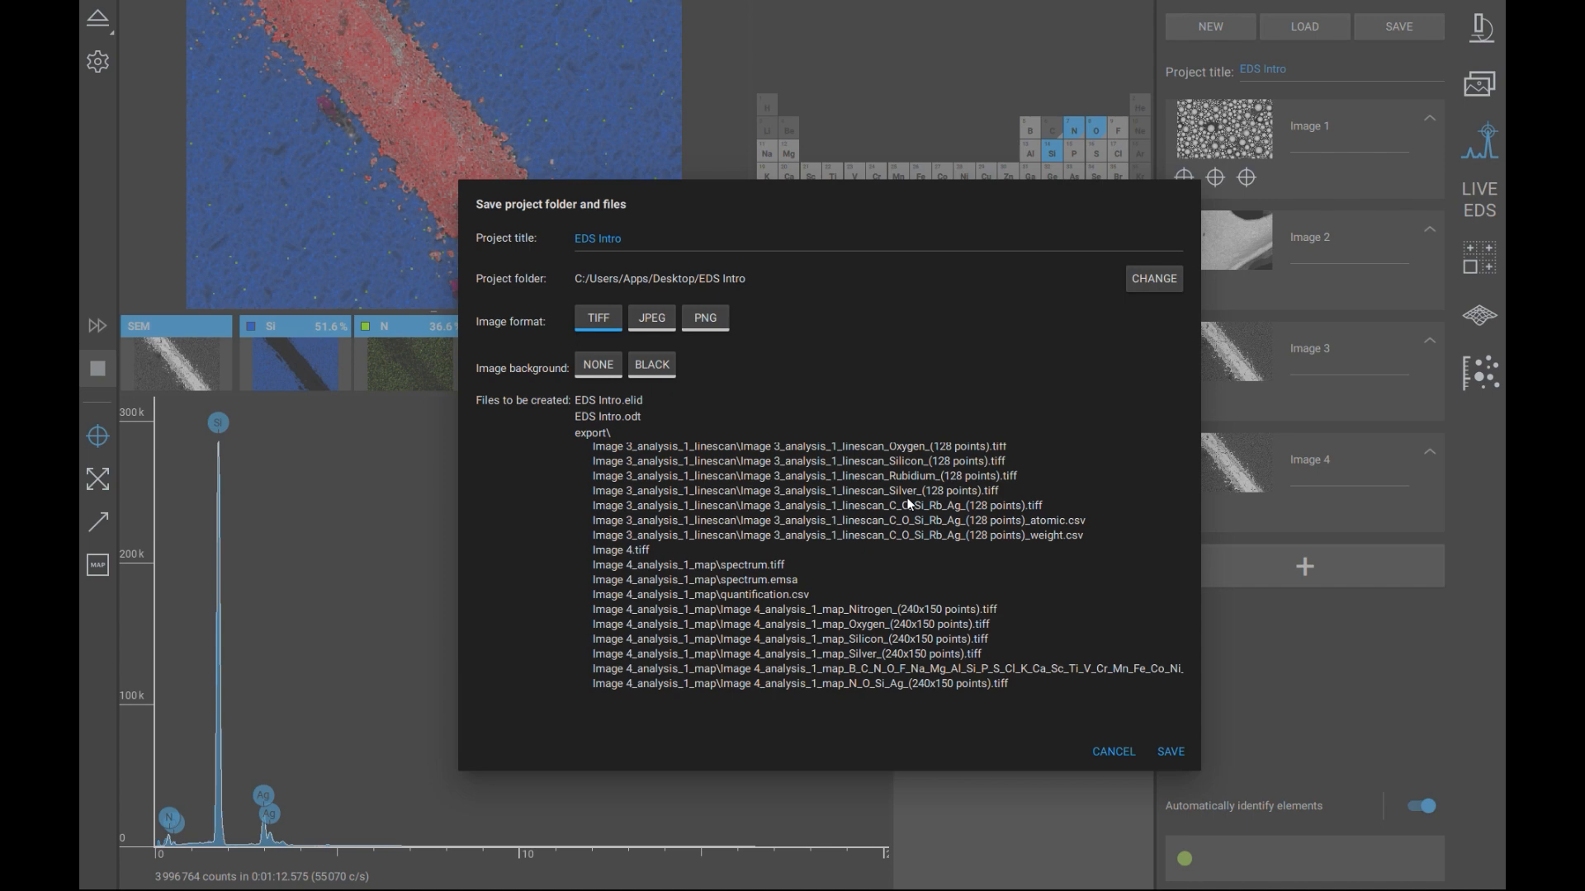
{"action": "mouse_move", "coordinate": [1020, 610]}
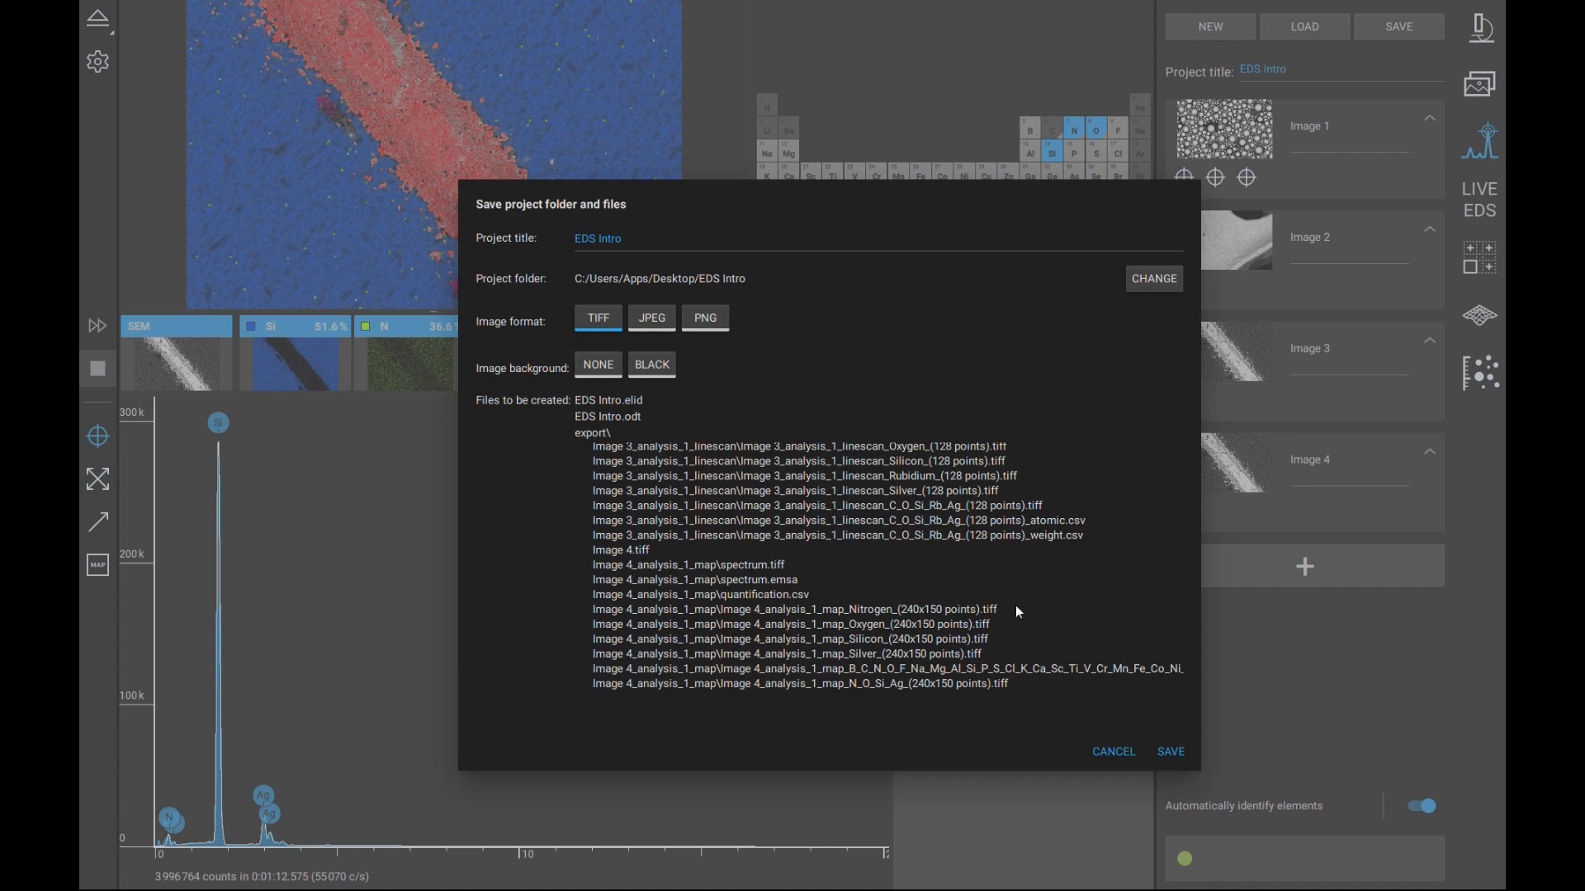
{"action": "left_click", "coordinate": [1171, 751]}
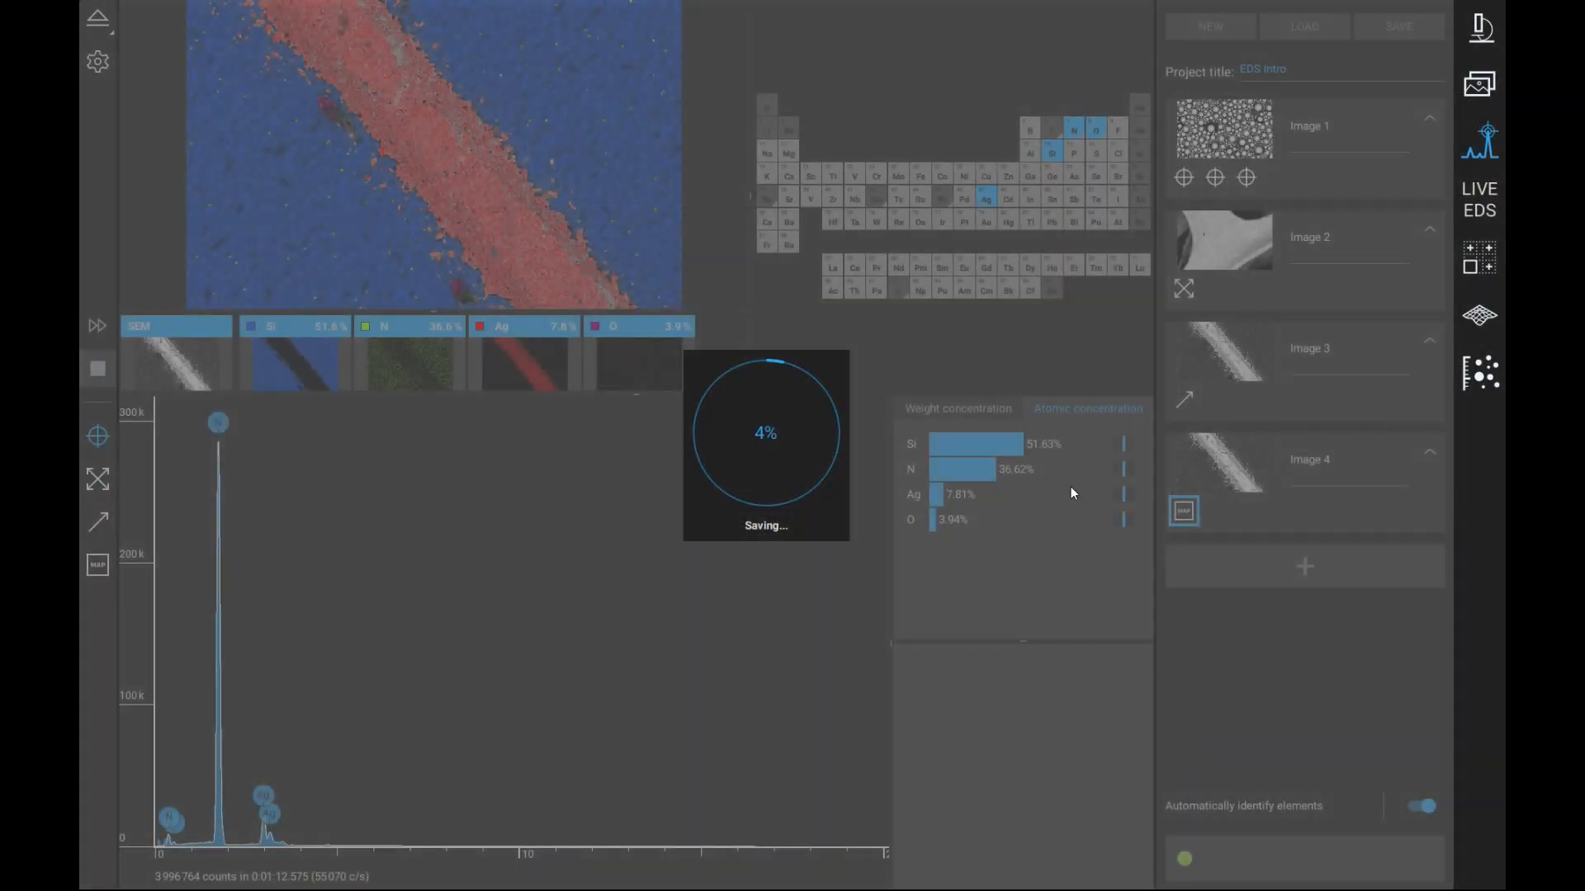